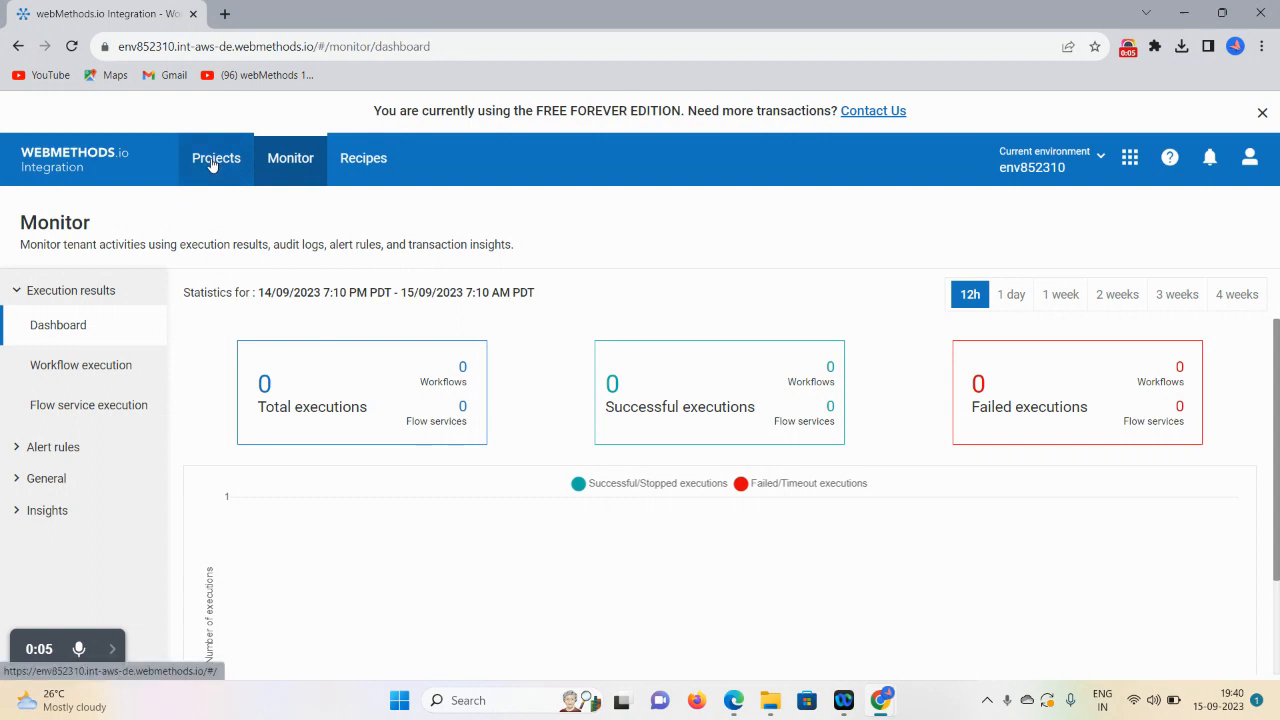
- Open the WmIoTrainning project from the Projects list
left_click(216, 158)
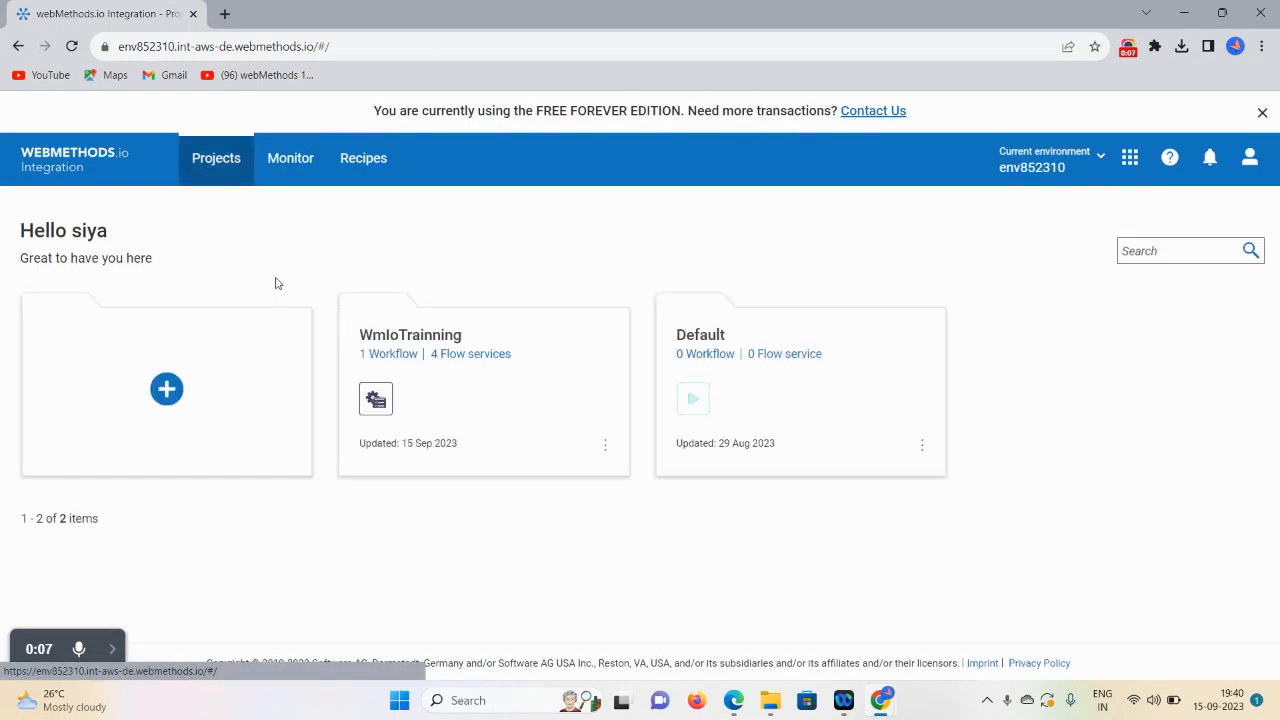
mouse_move(360, 284)
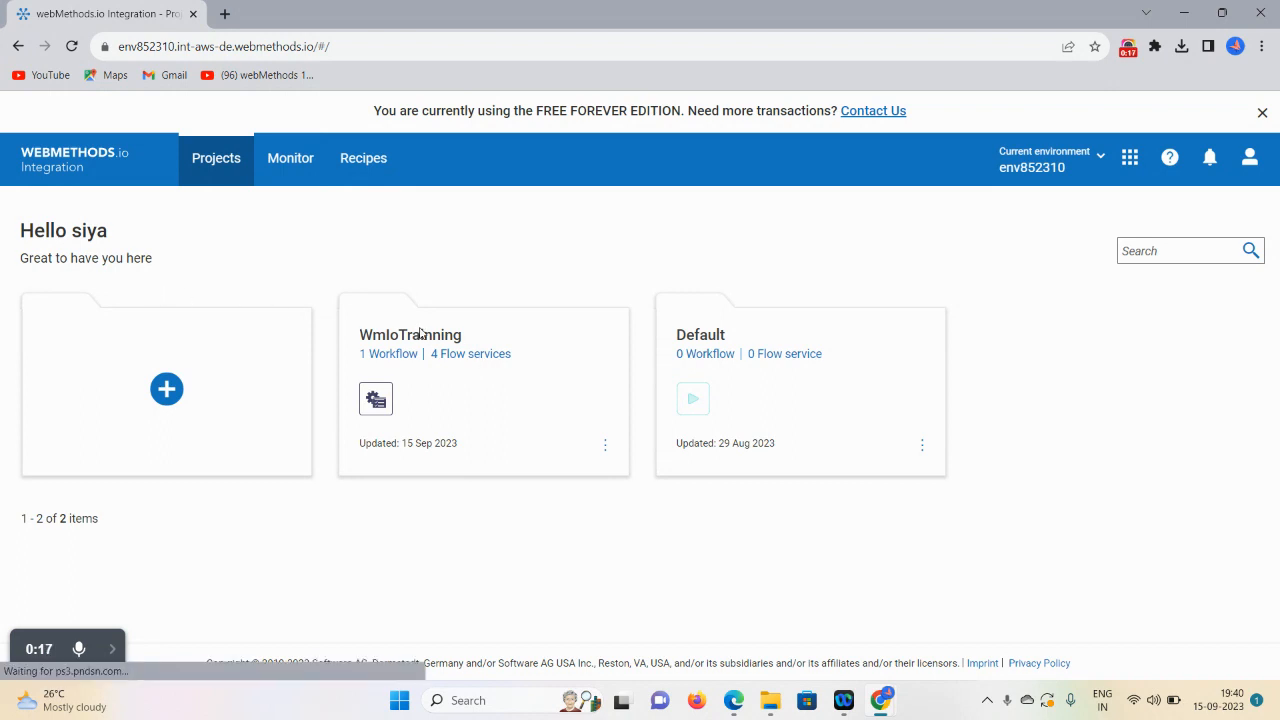
left_click(410, 334)
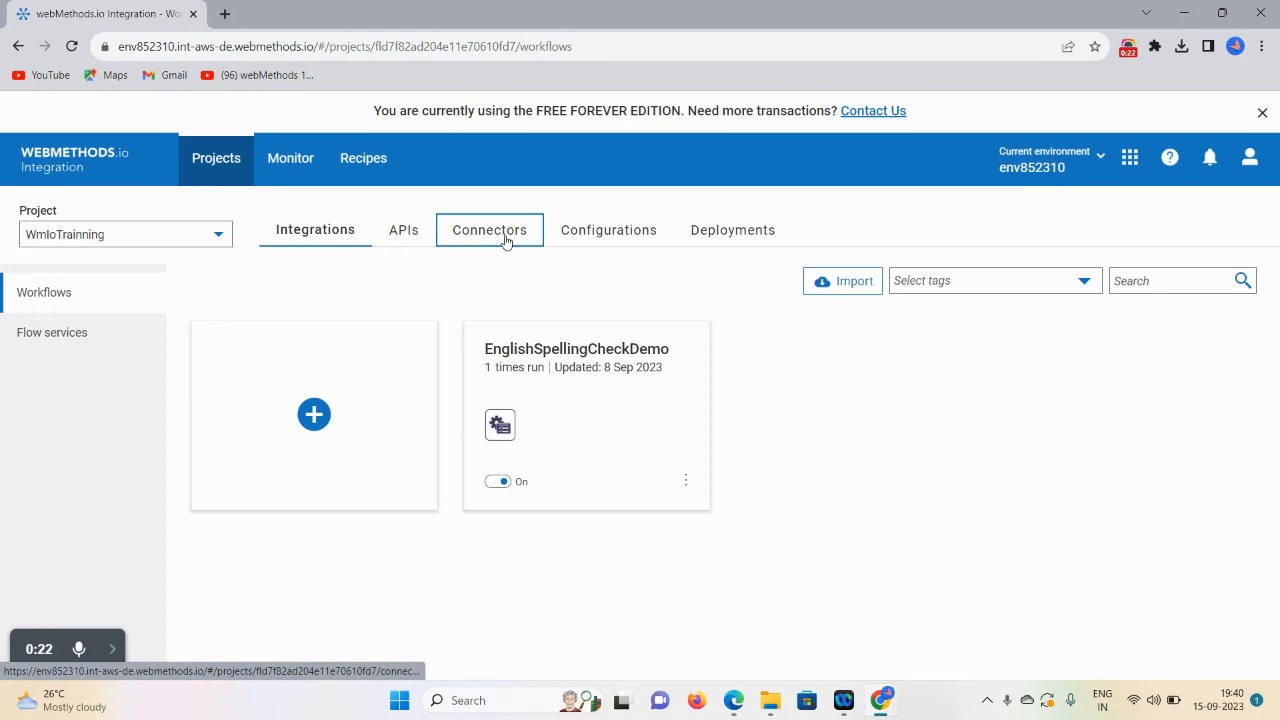
- Browse the project's connector categories (Flat file, On-premises) and land on REST connectors
left_click(488, 230)
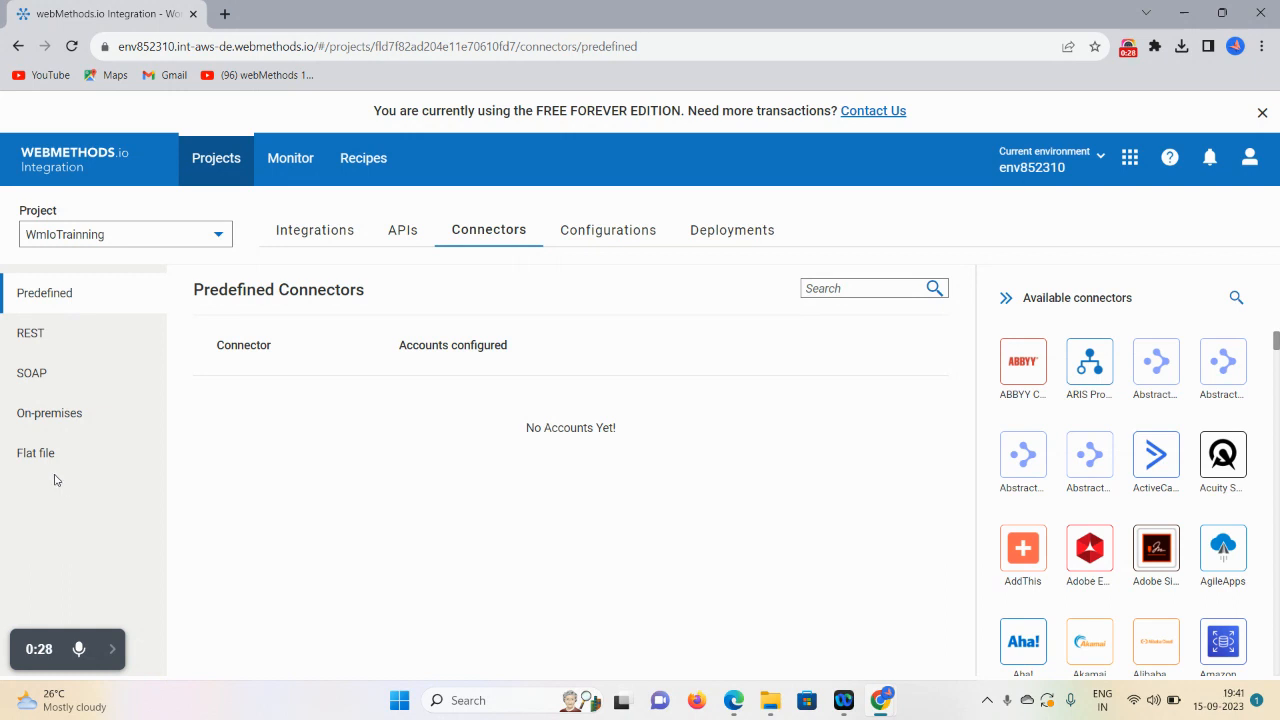
left_click(36, 452)
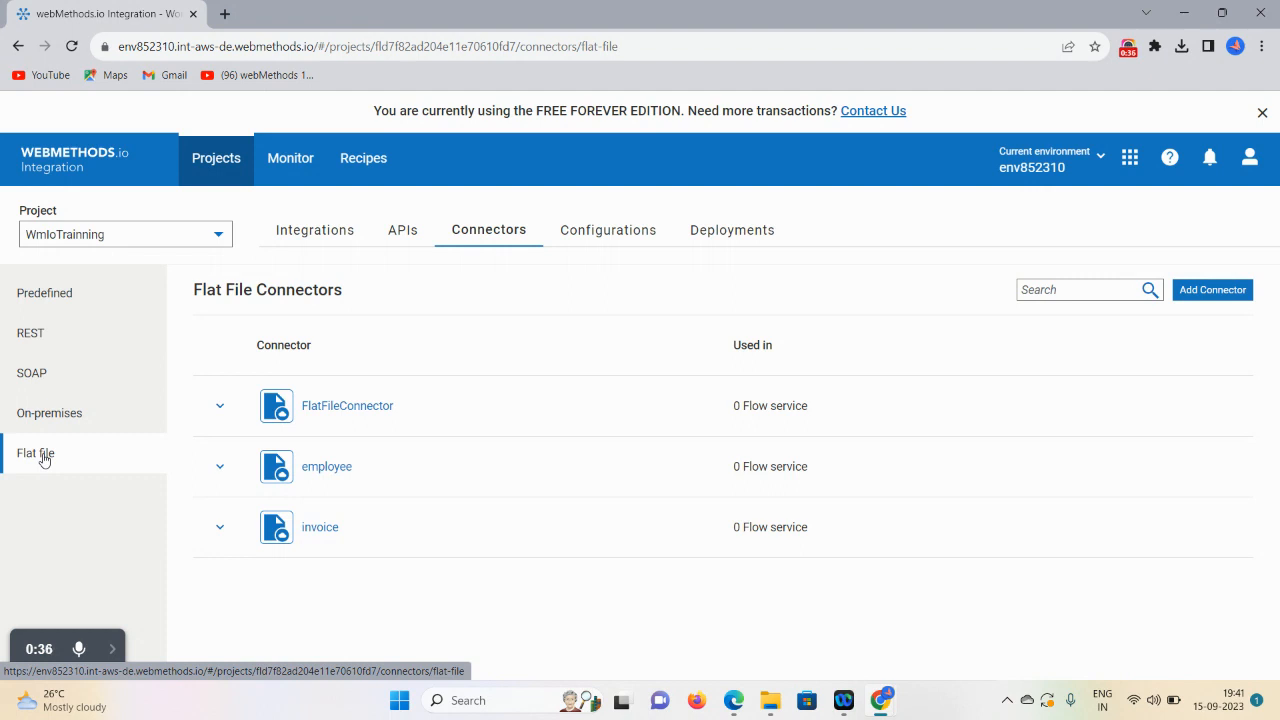
left_click(48, 412)
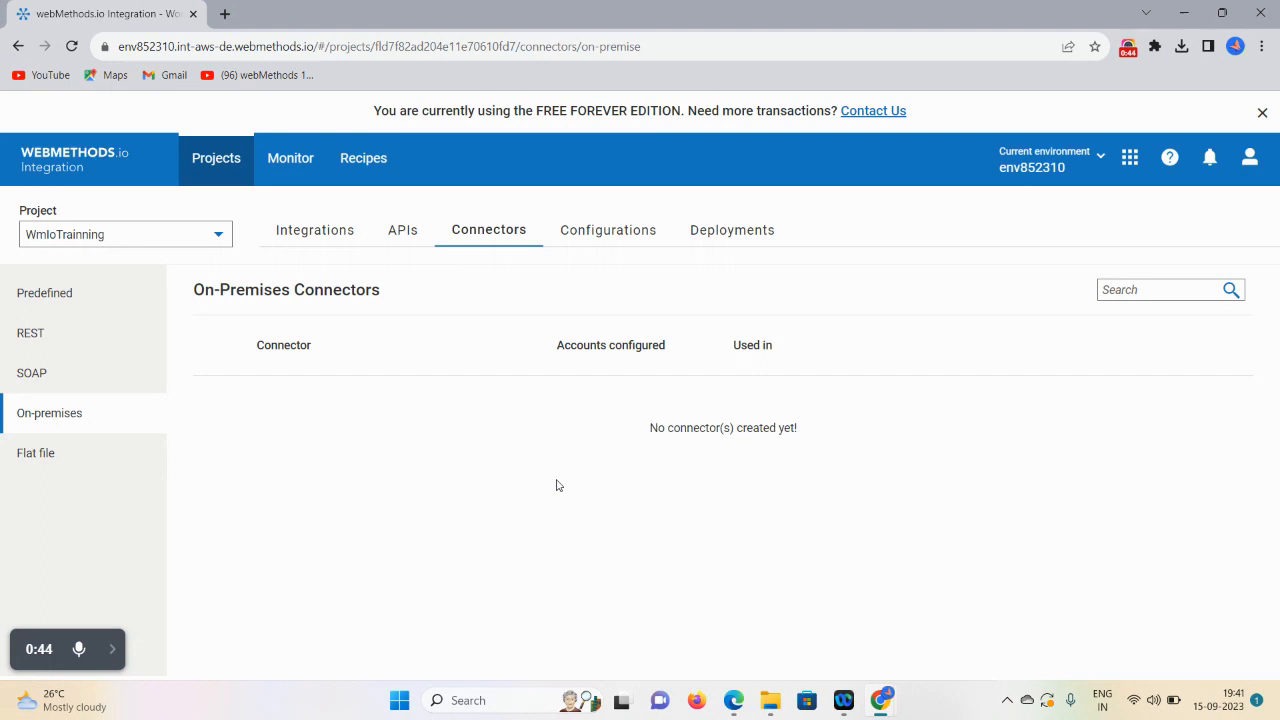
mouse_move(30, 338)
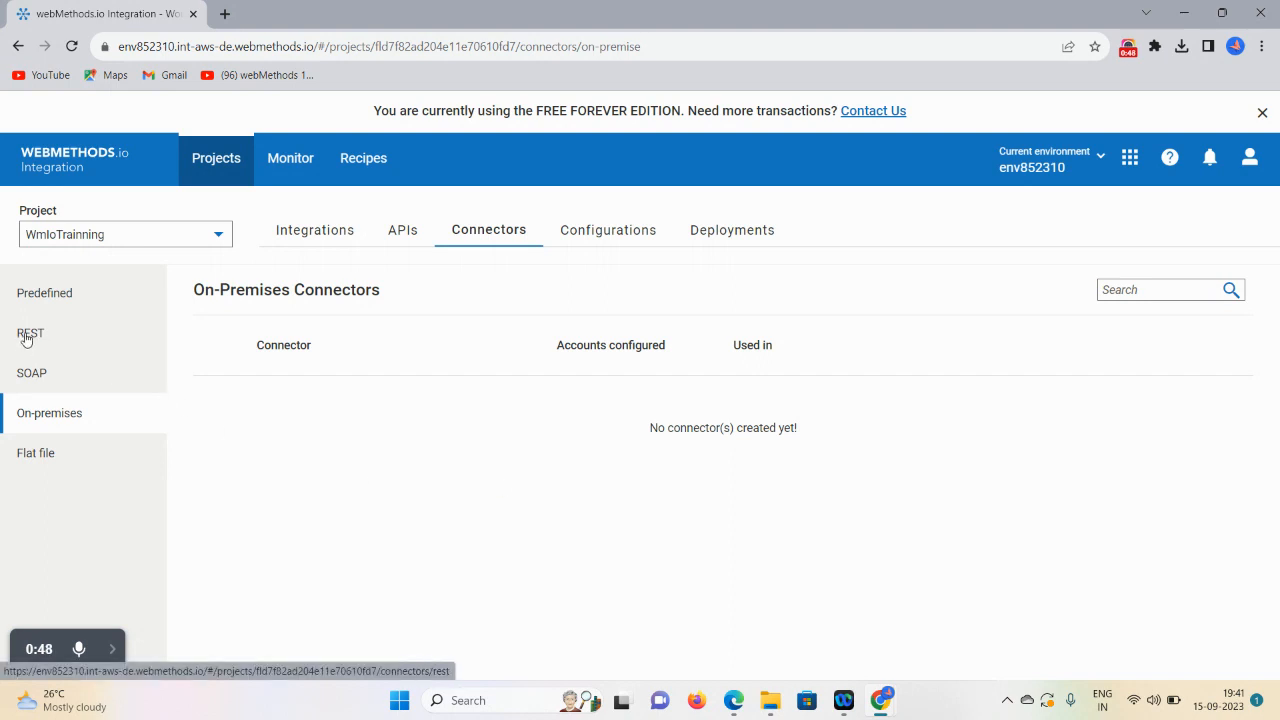
left_click(32, 332)
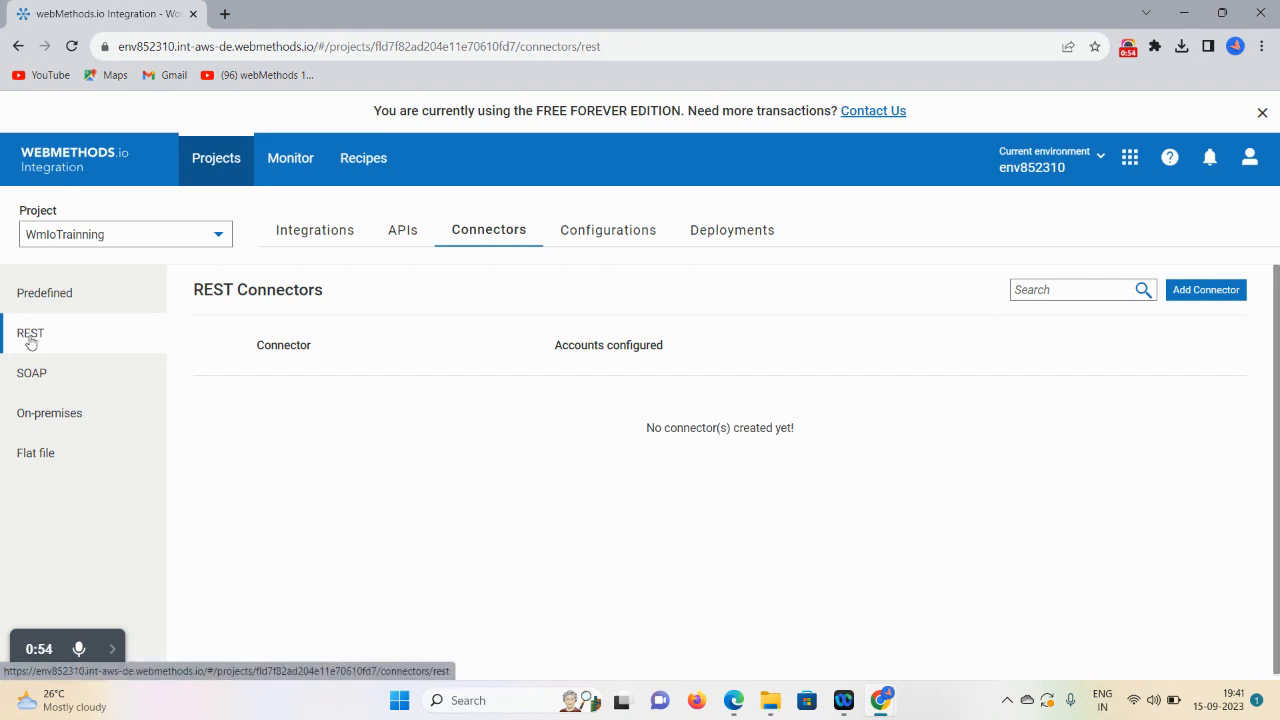
- Begin a new REST connector, abandon it, and view the project's REST APIs listing Emplyee
left_click(1204, 290)
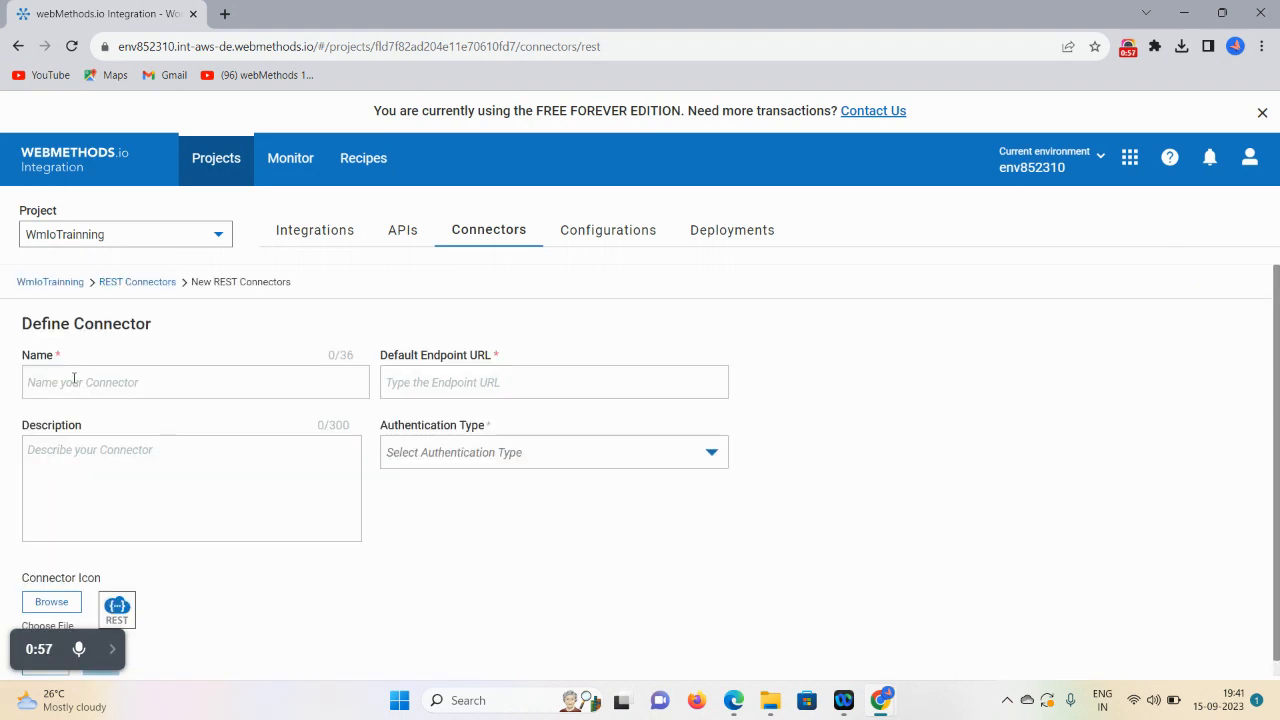
type("E")
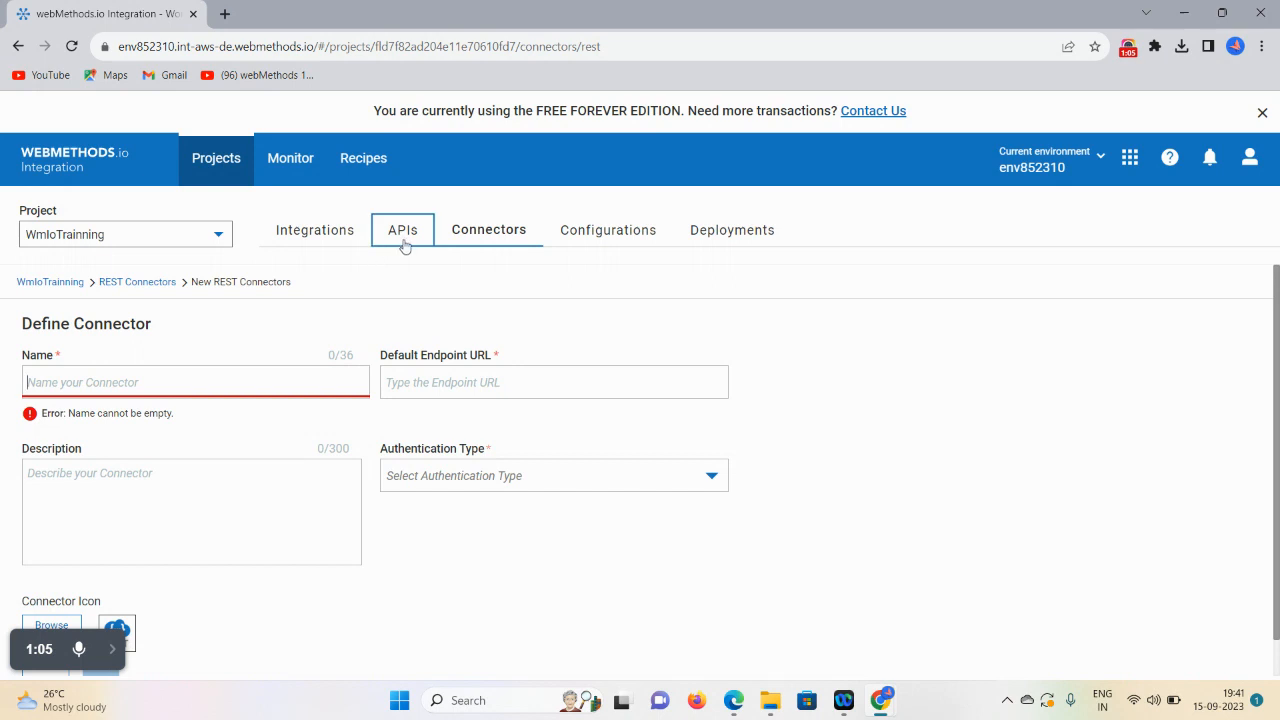
left_click(402, 230)
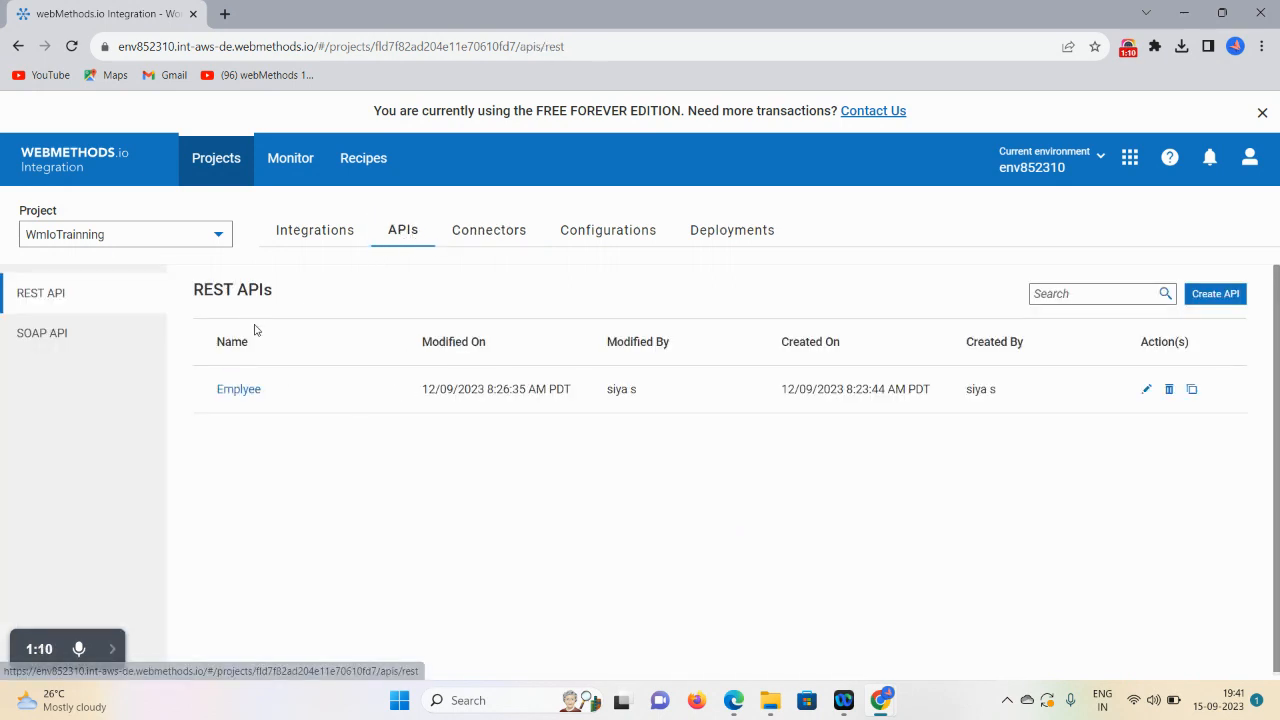
mouse_move(244, 424)
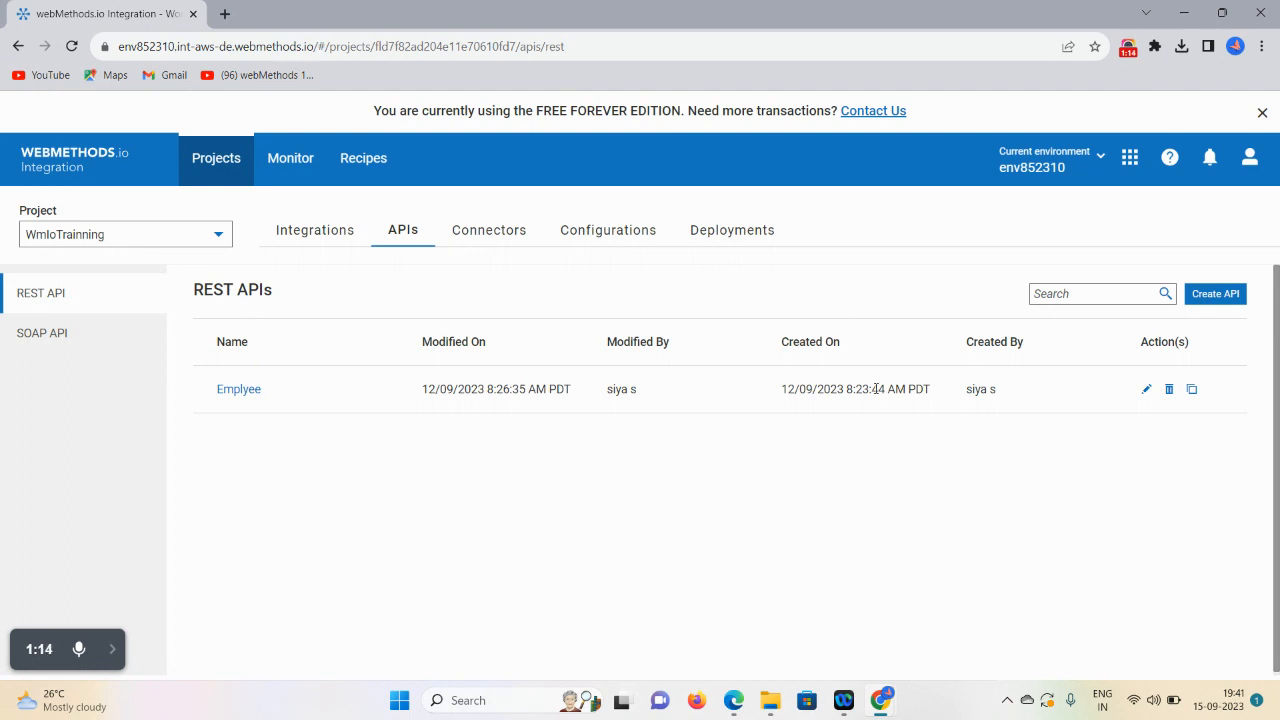
mouse_move(244, 404)
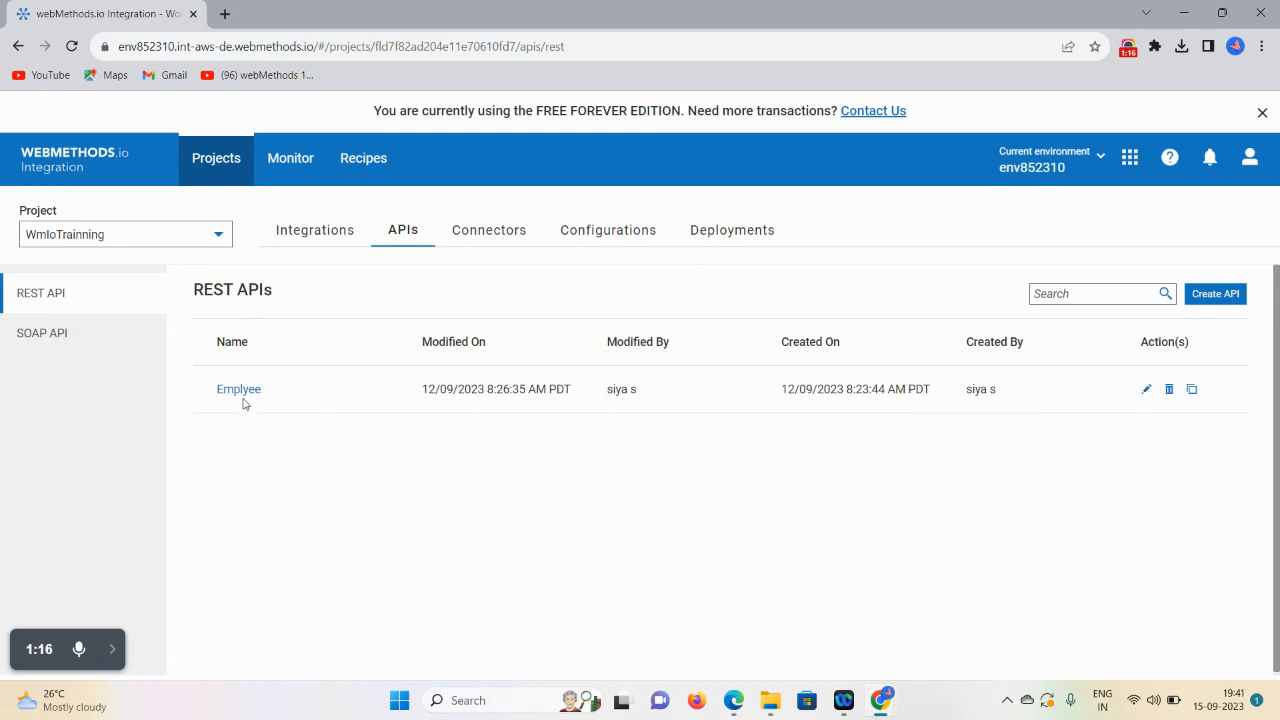
- Copy the Emplyee API's endpoint URL and go back to the REST connectors page
left_click(238, 388)
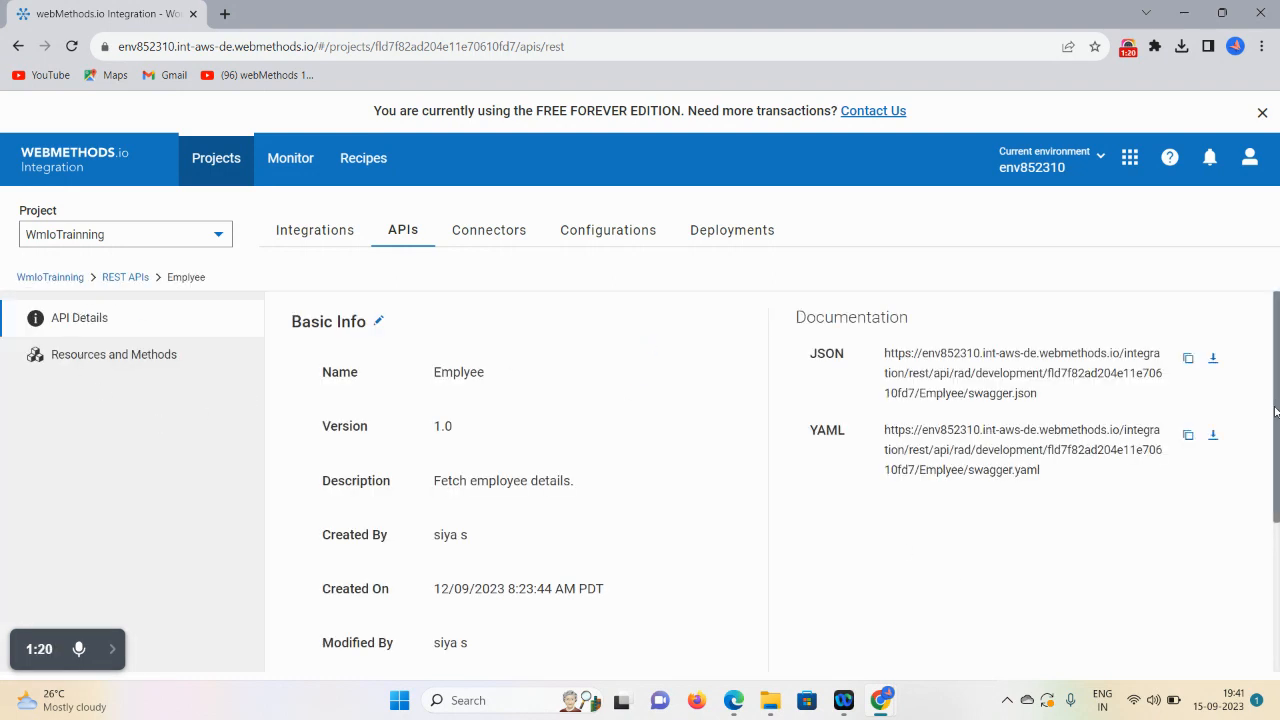
scroll("down", 3)
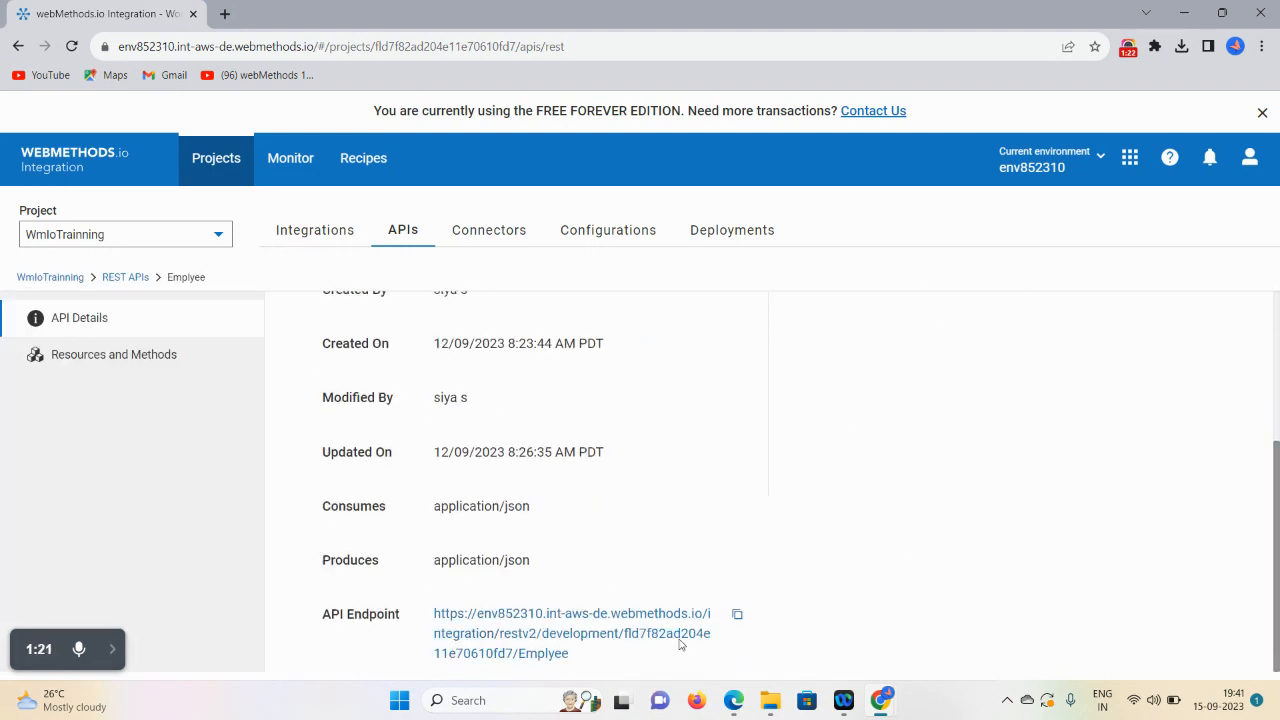
left_click(736, 612)
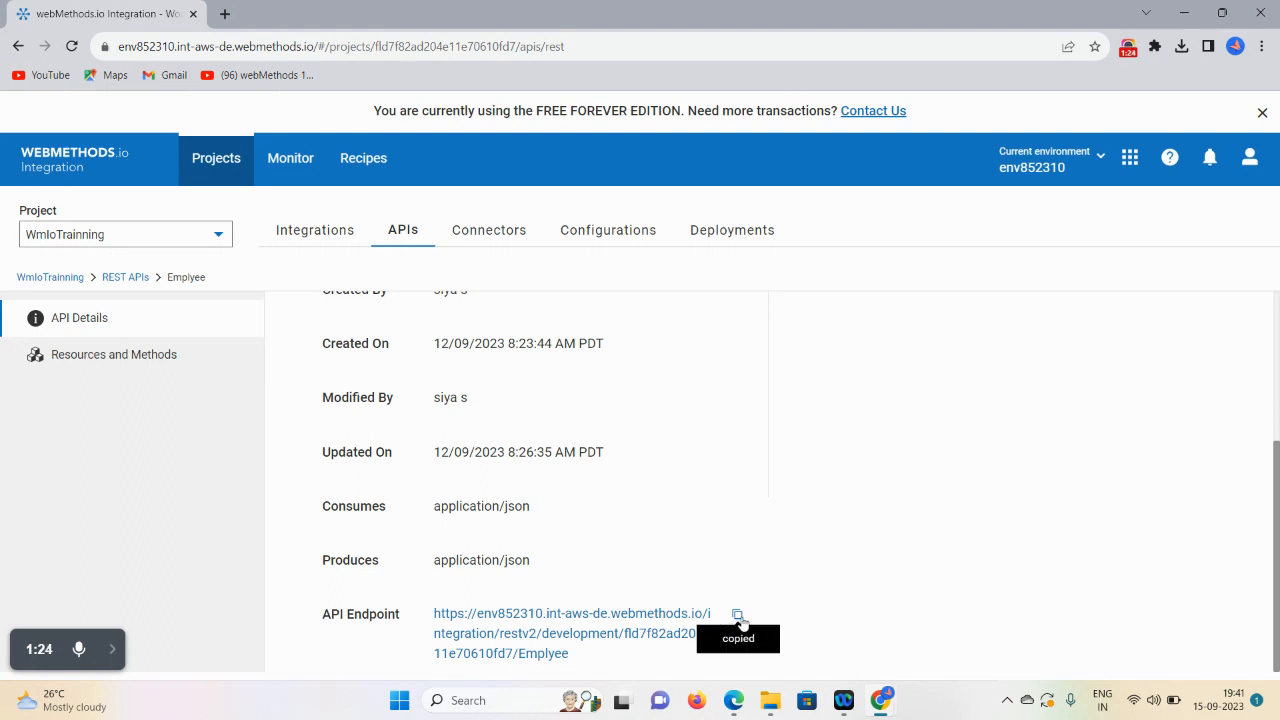
mouse_move(488, 230)
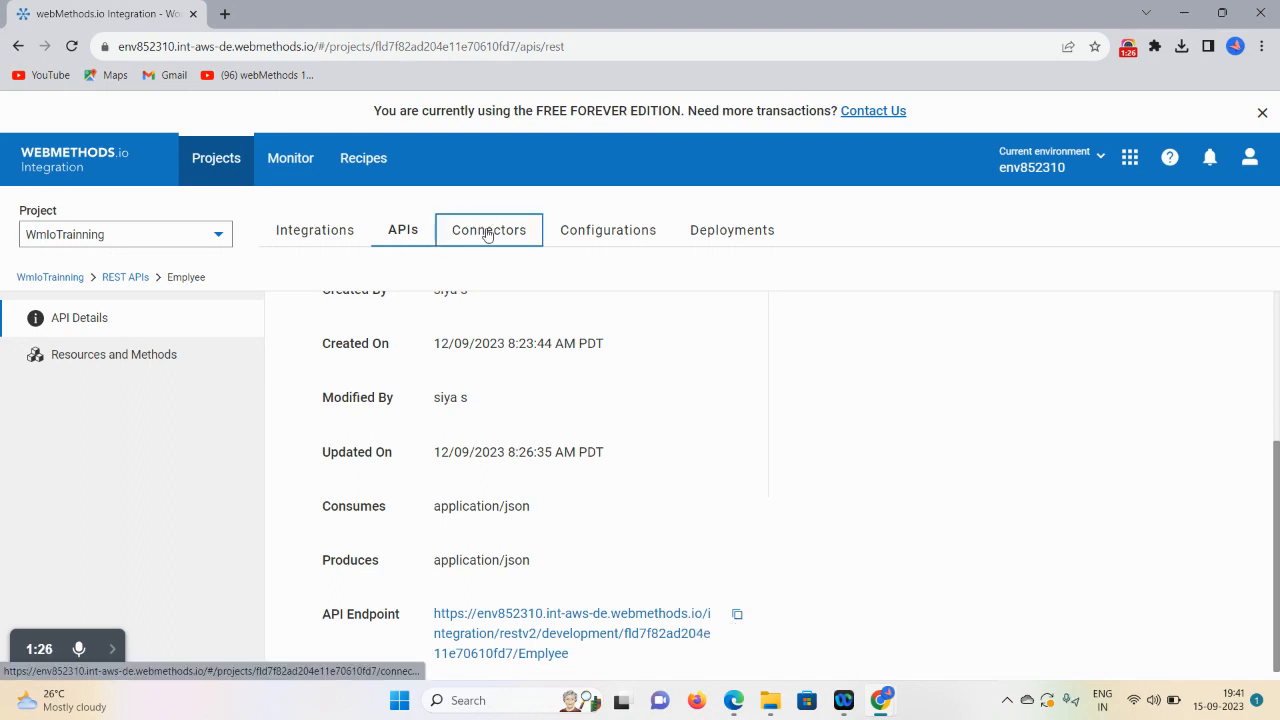
left_click(488, 230)
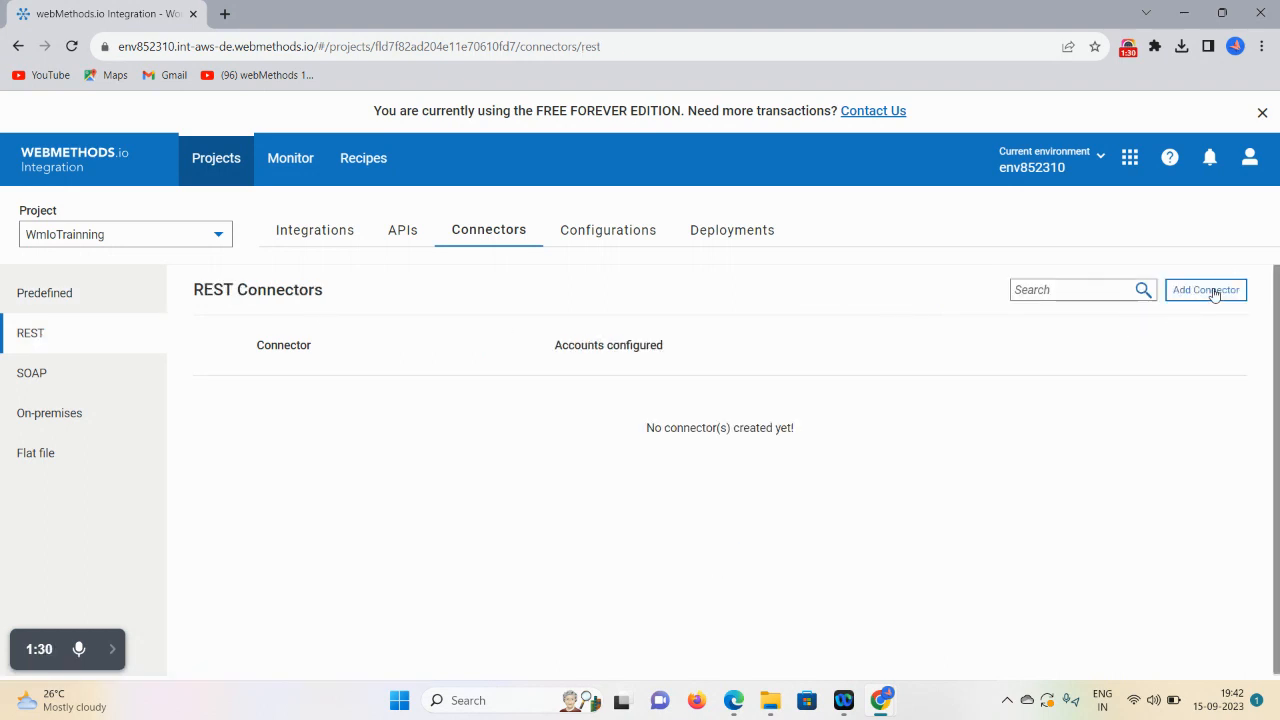
- Define REST connector EmployeeRestConnector with the copied Emplyee endpoint URL and a description
left_click(1204, 290)
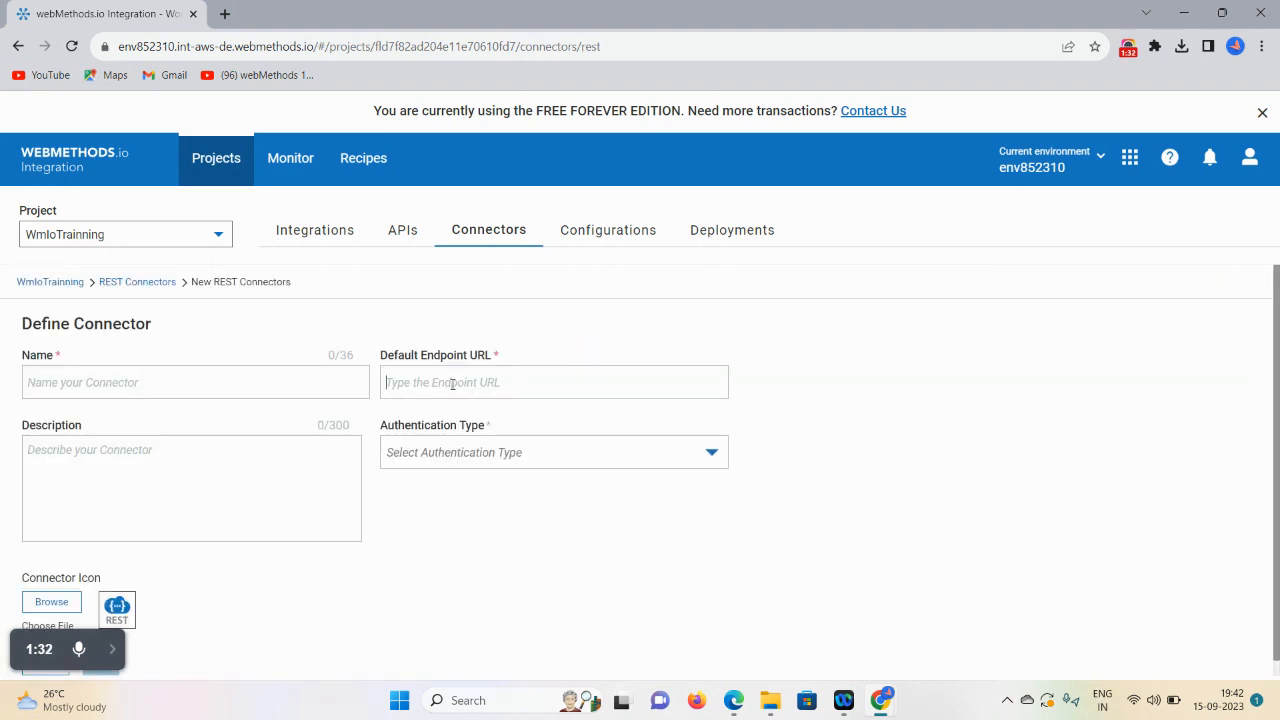
type("ration/restv2/development/fld7f82ad204e11e70610fd7/Emplyee")
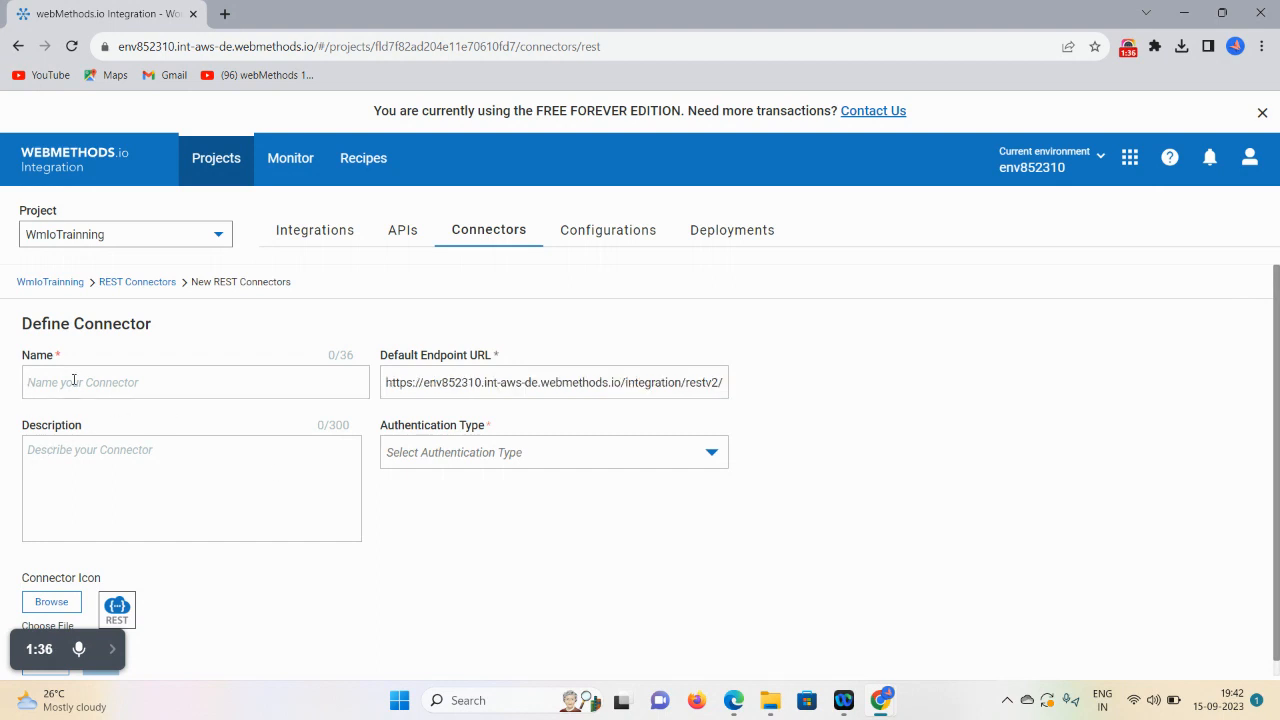
type("Emplye")
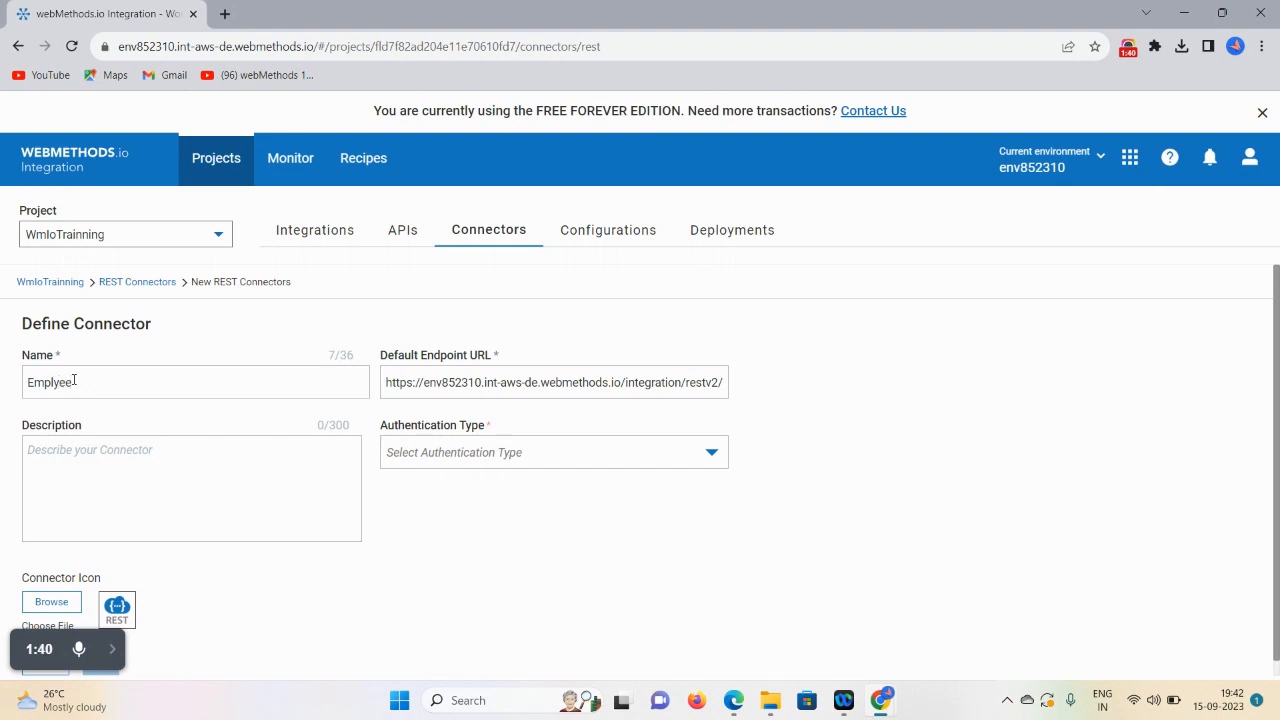
type("estConnector")
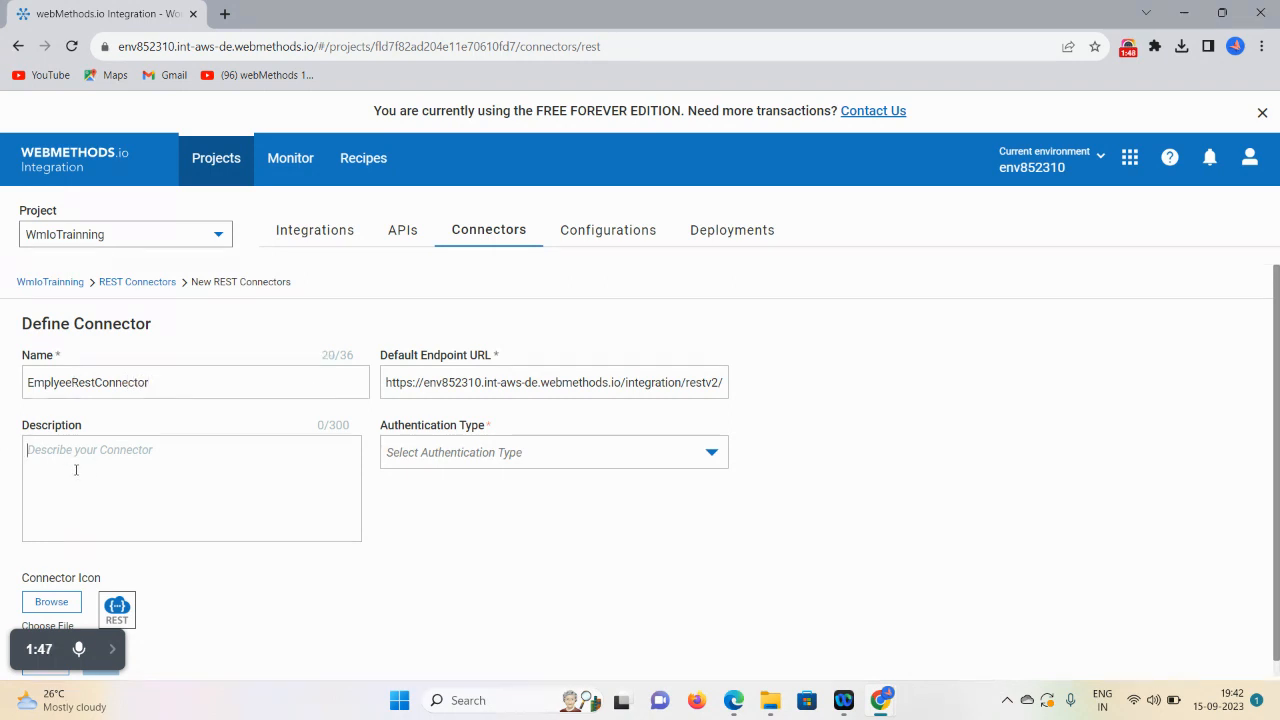
type("To fec")
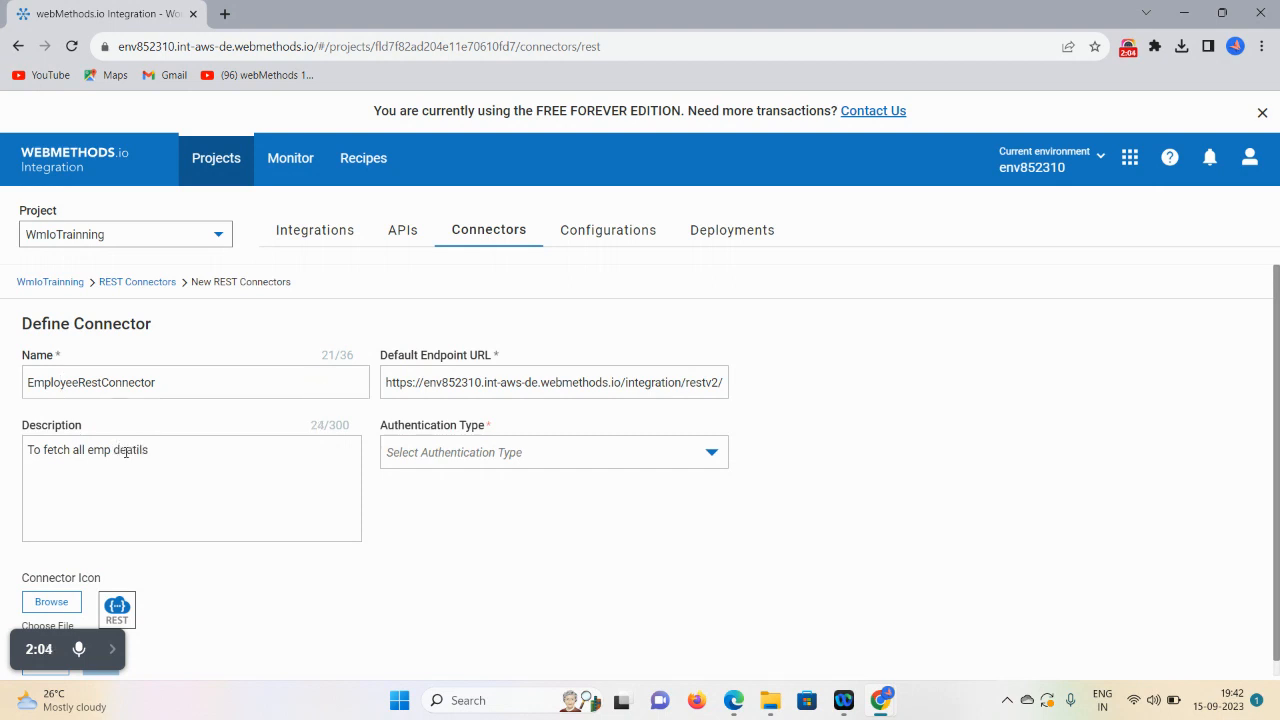
- Set authentication type to OAuth V1.0a and continue to the connector's resources page
left_click(552, 452)
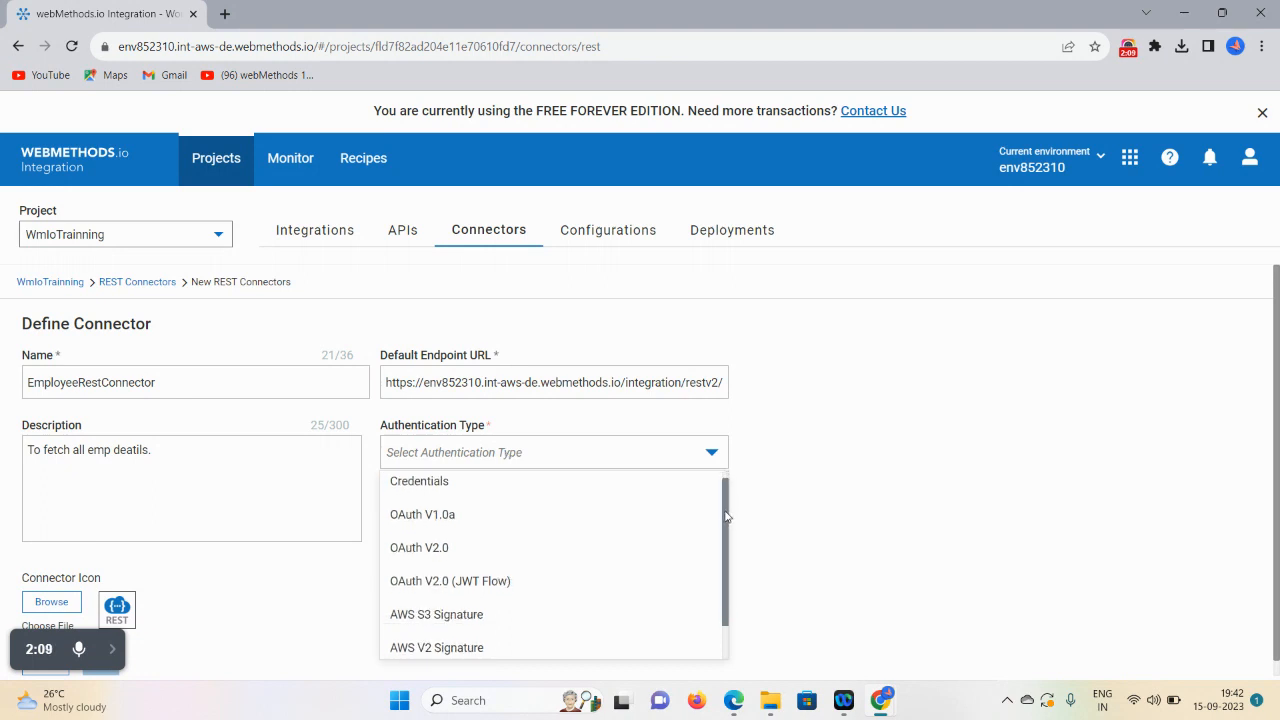
scroll("down", 3)
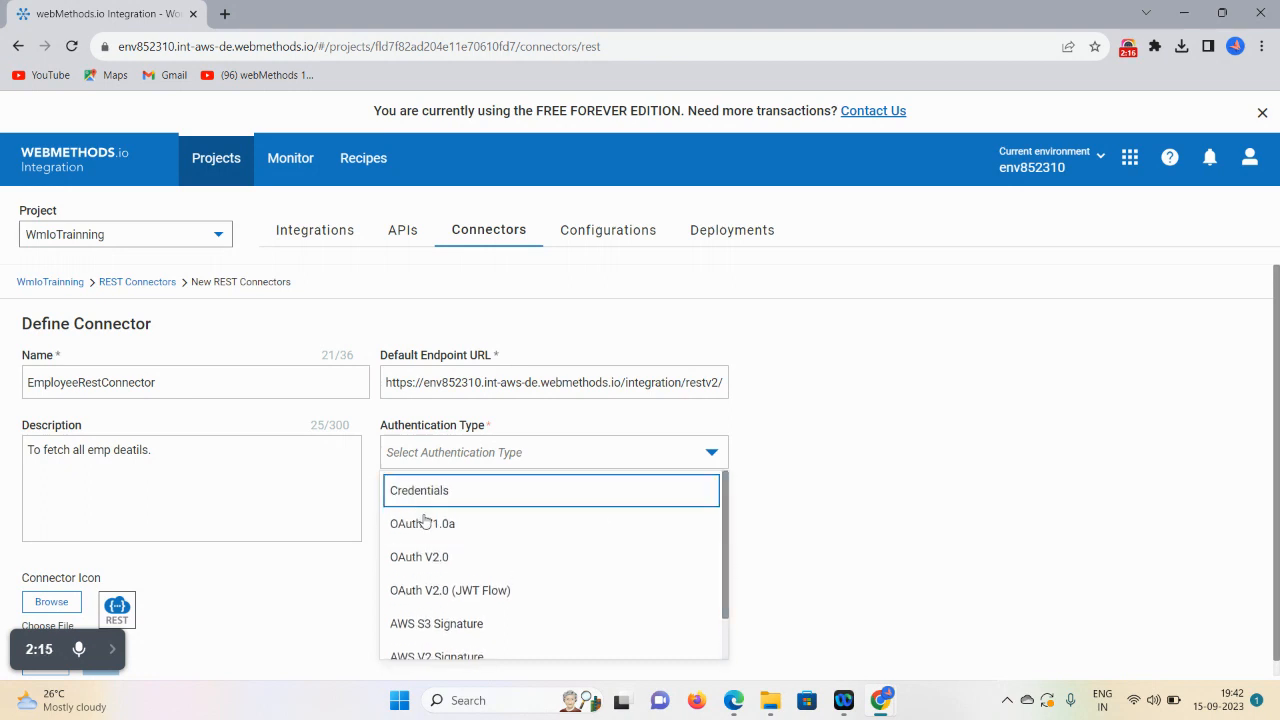
left_click(422, 524)
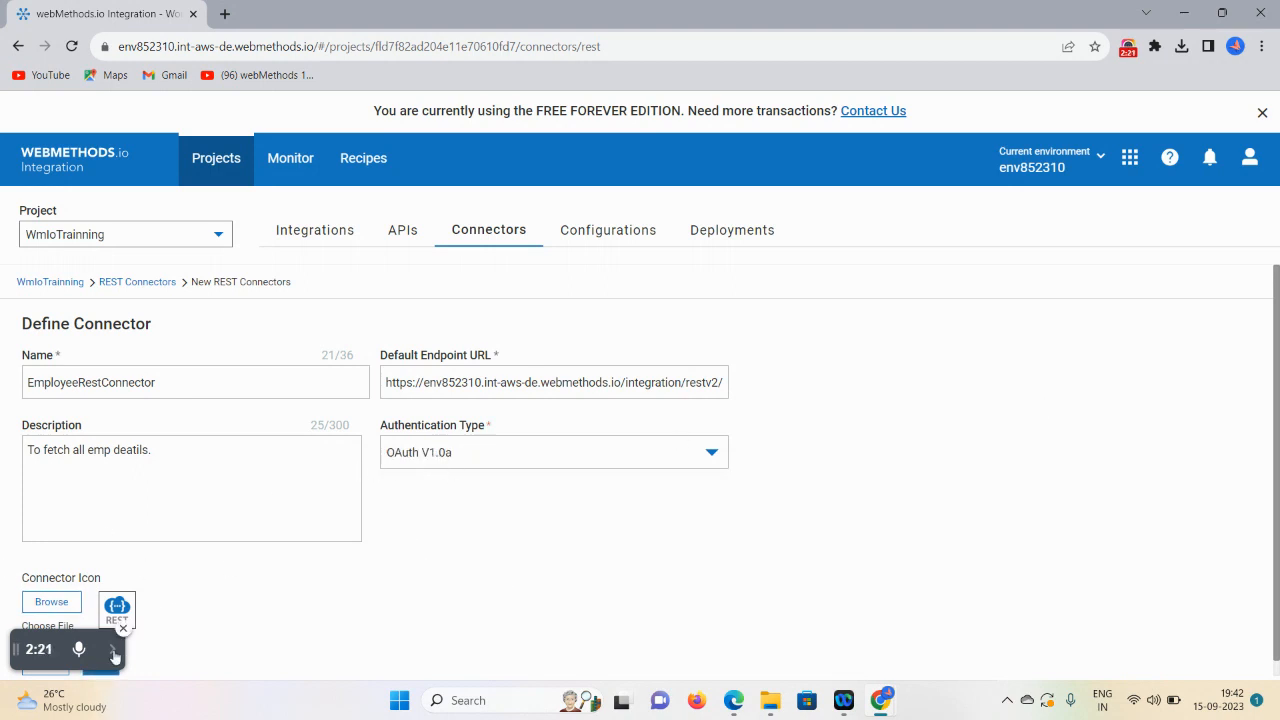
left_click(116, 656)
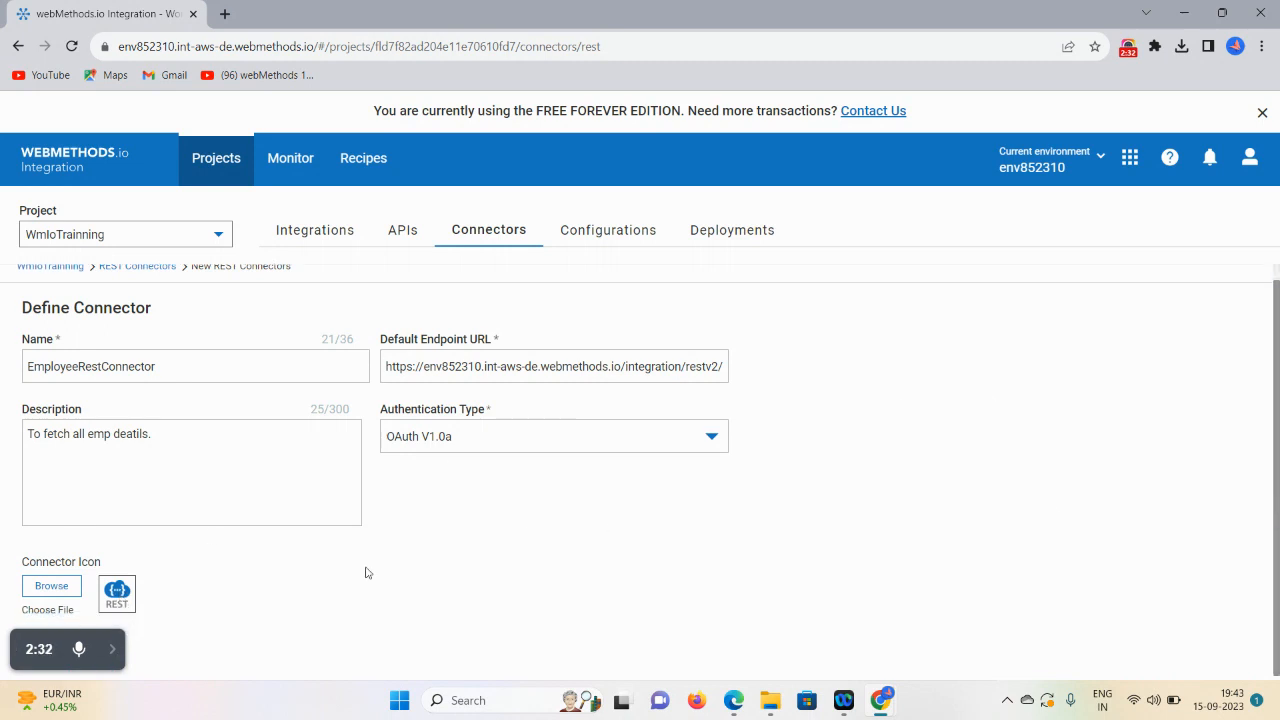
mouse_move(164, 648)
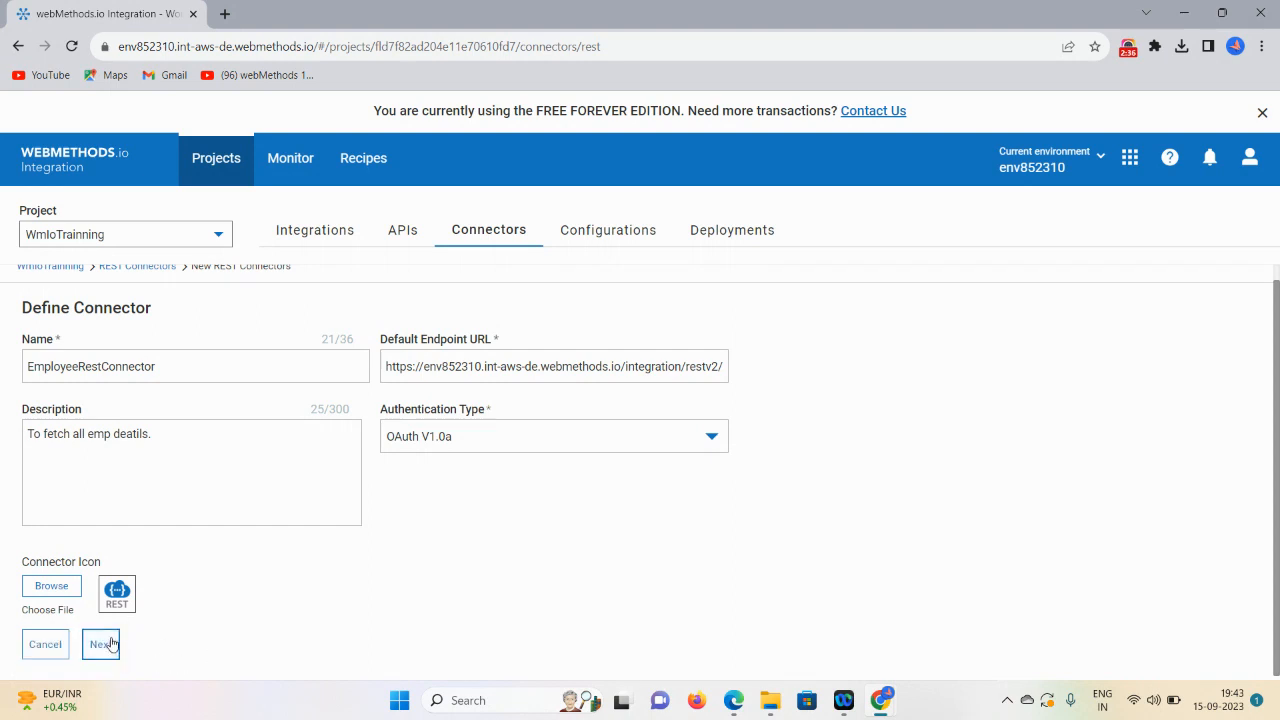
left_click(100, 644)
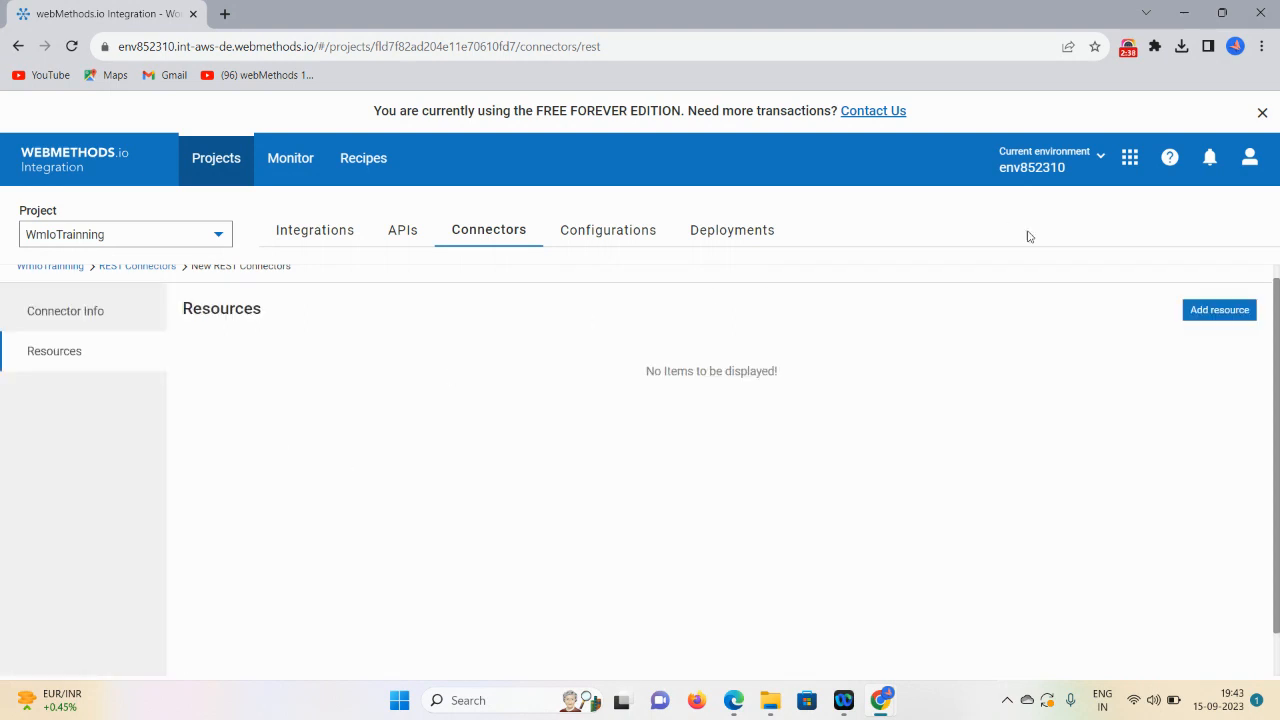
mouse_move(1220, 308)
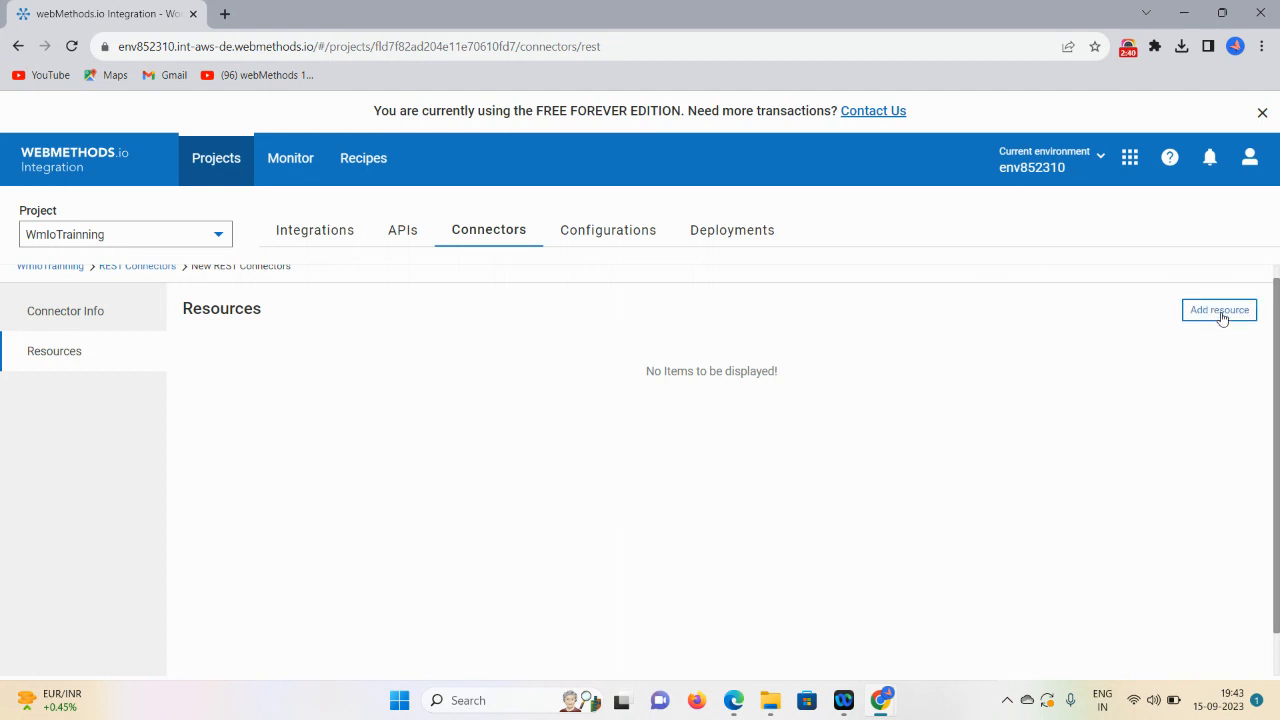
- Add resource EmployeeResource with path /EmployeeResource and description 'Emp deatils'
left_click(1218, 308)
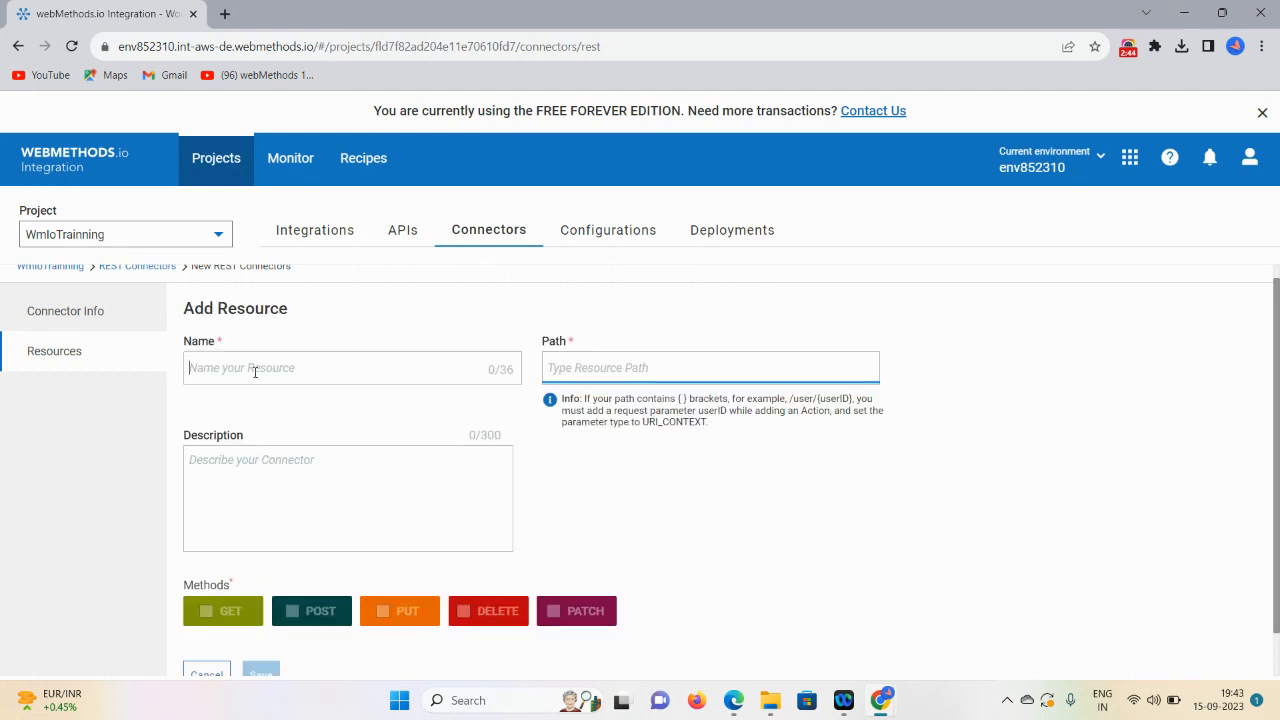
type("EmployeeResource")
left_click(710, 368)
type("/")
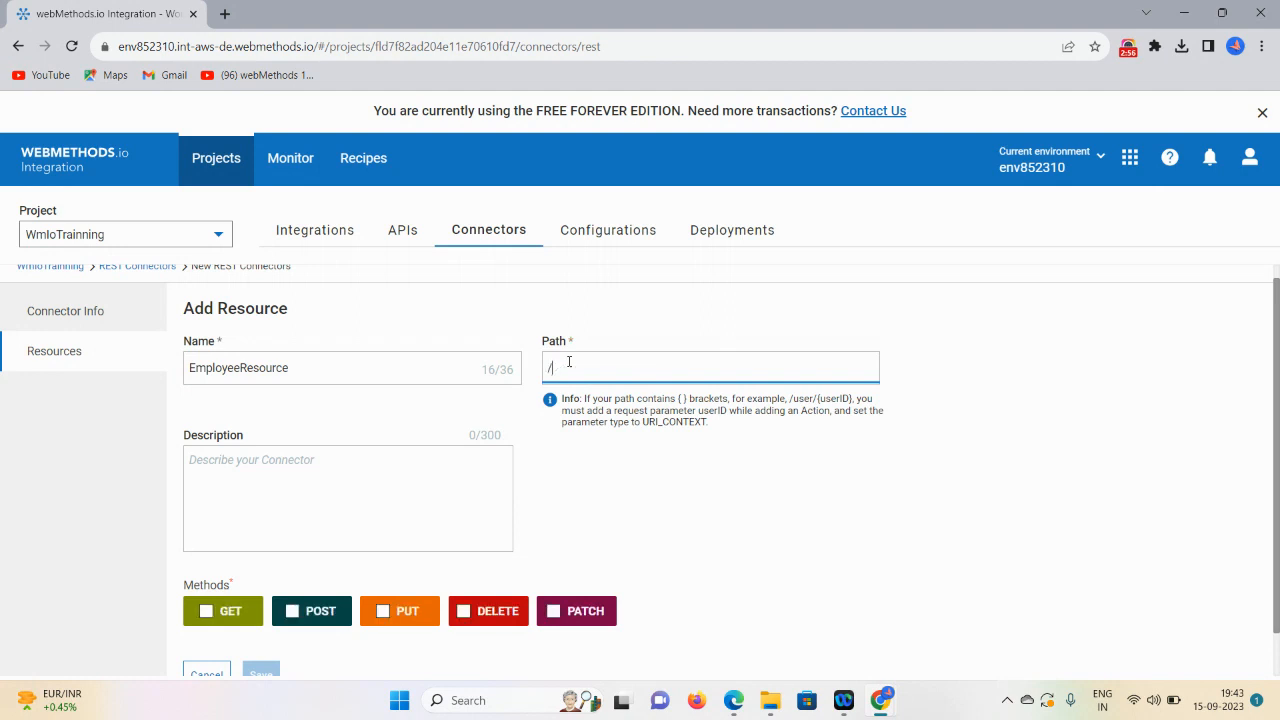
type("EmployeeResource")
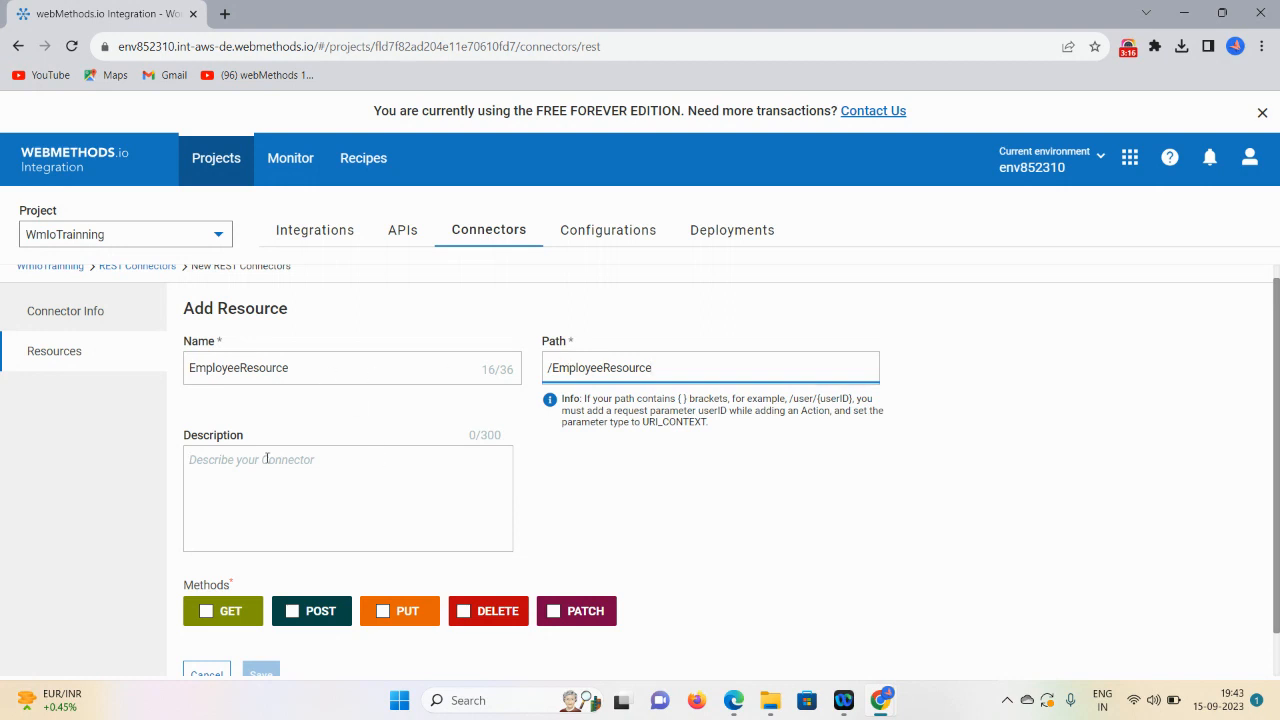
type("Emp deatils")
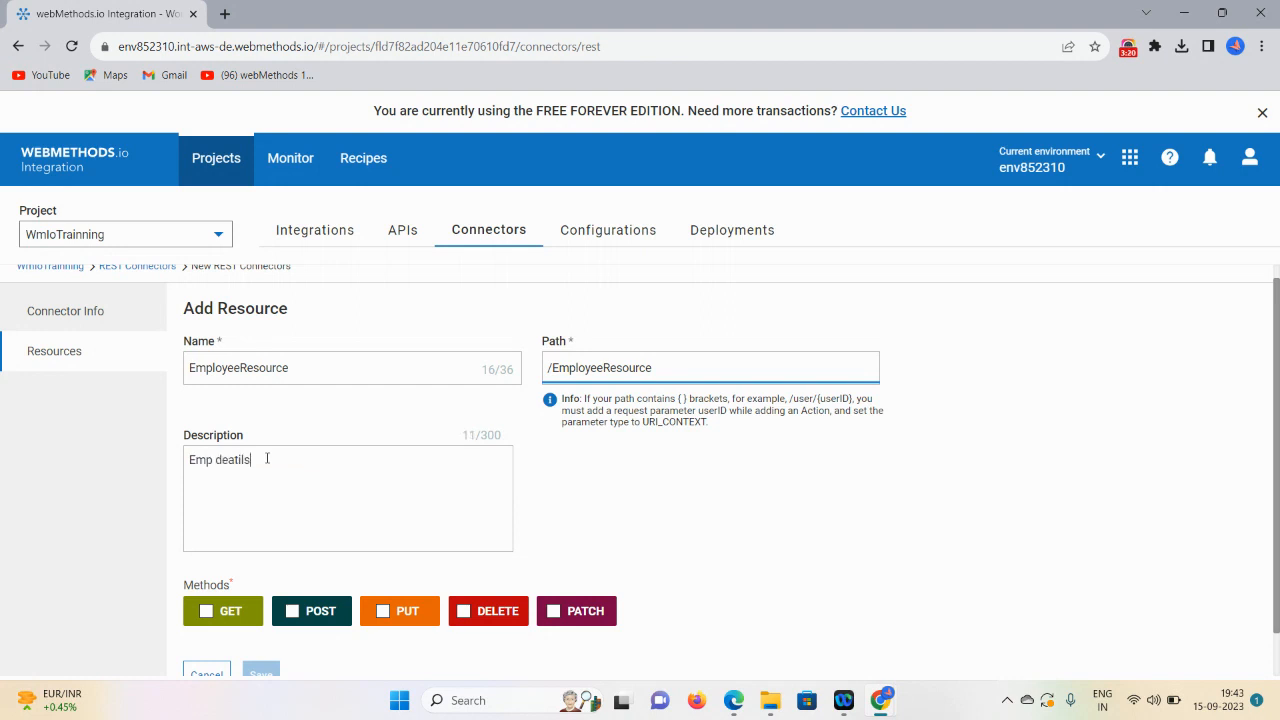
scroll("down", 3)
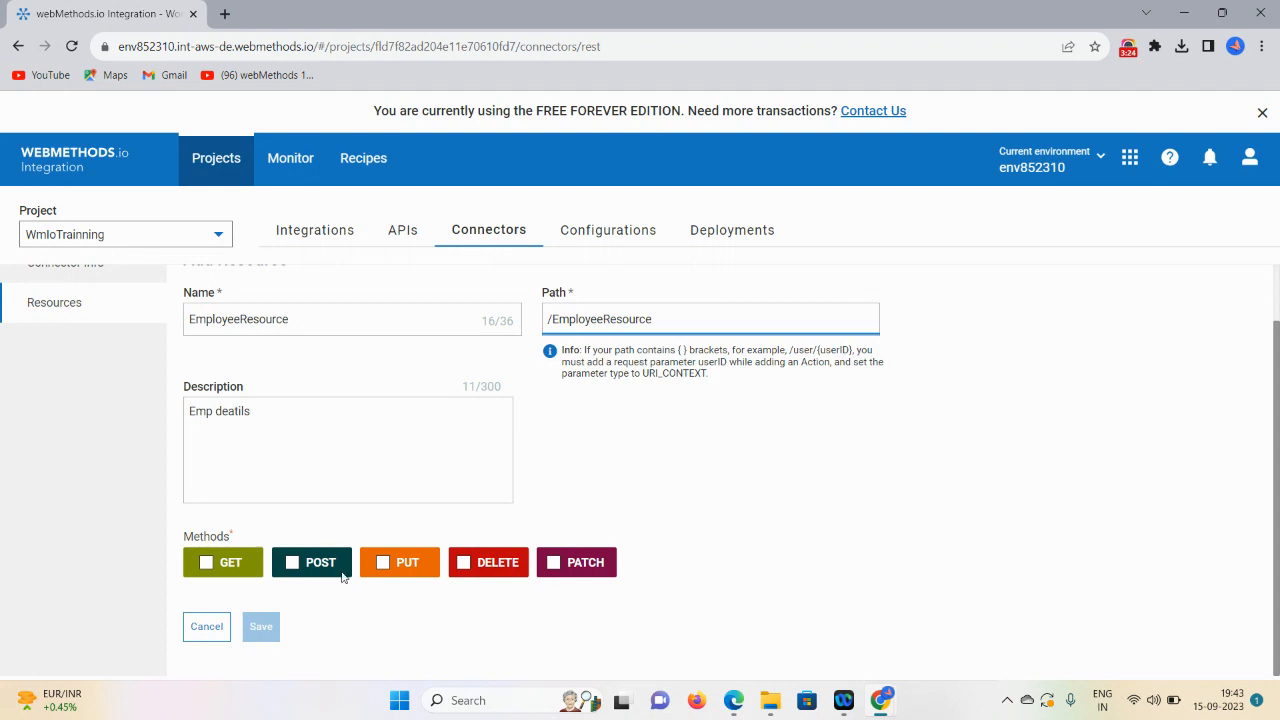
mouse_move(280, 548)
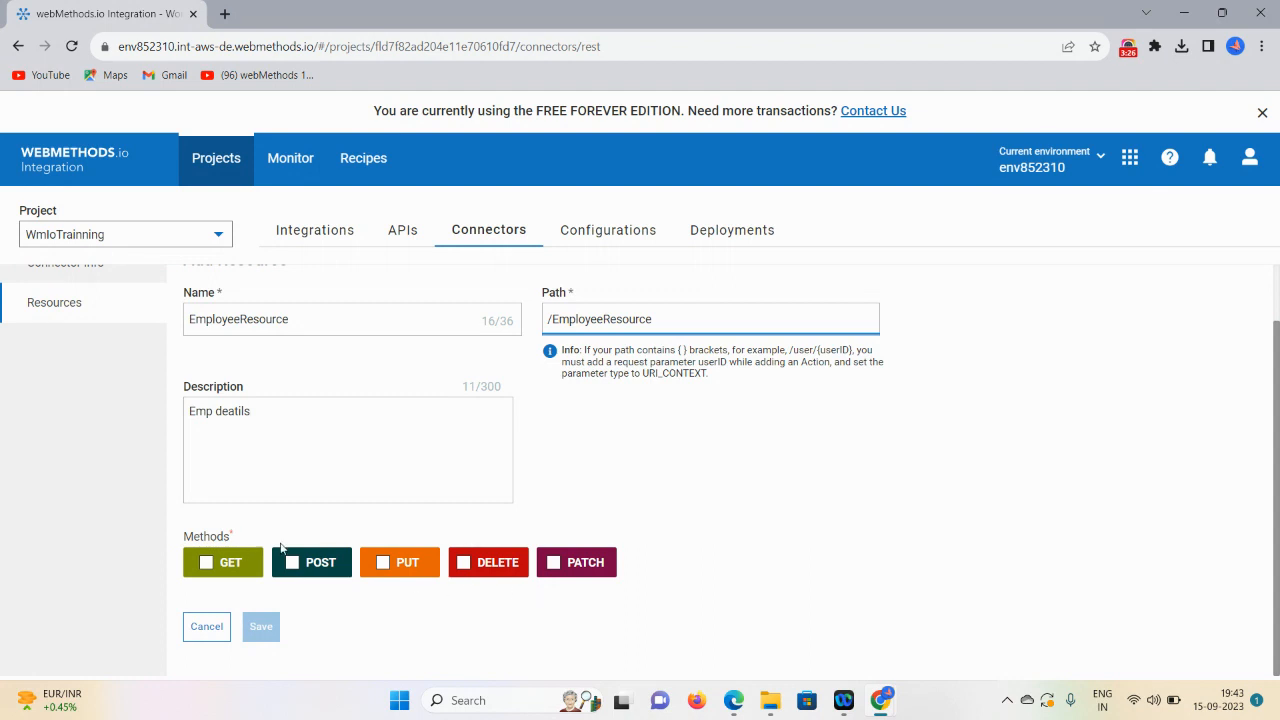
- Enable the GET method and set the response body HTTP code to 200
left_click(260, 626)
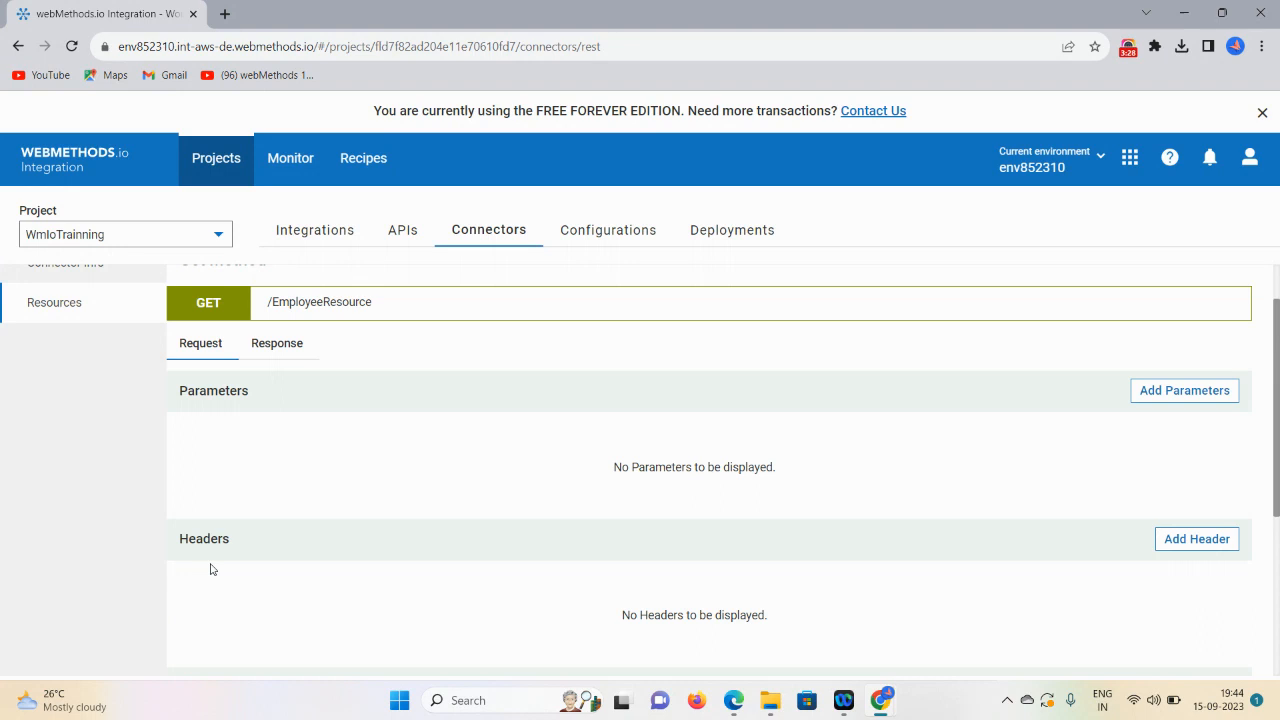
scroll("down", 3)
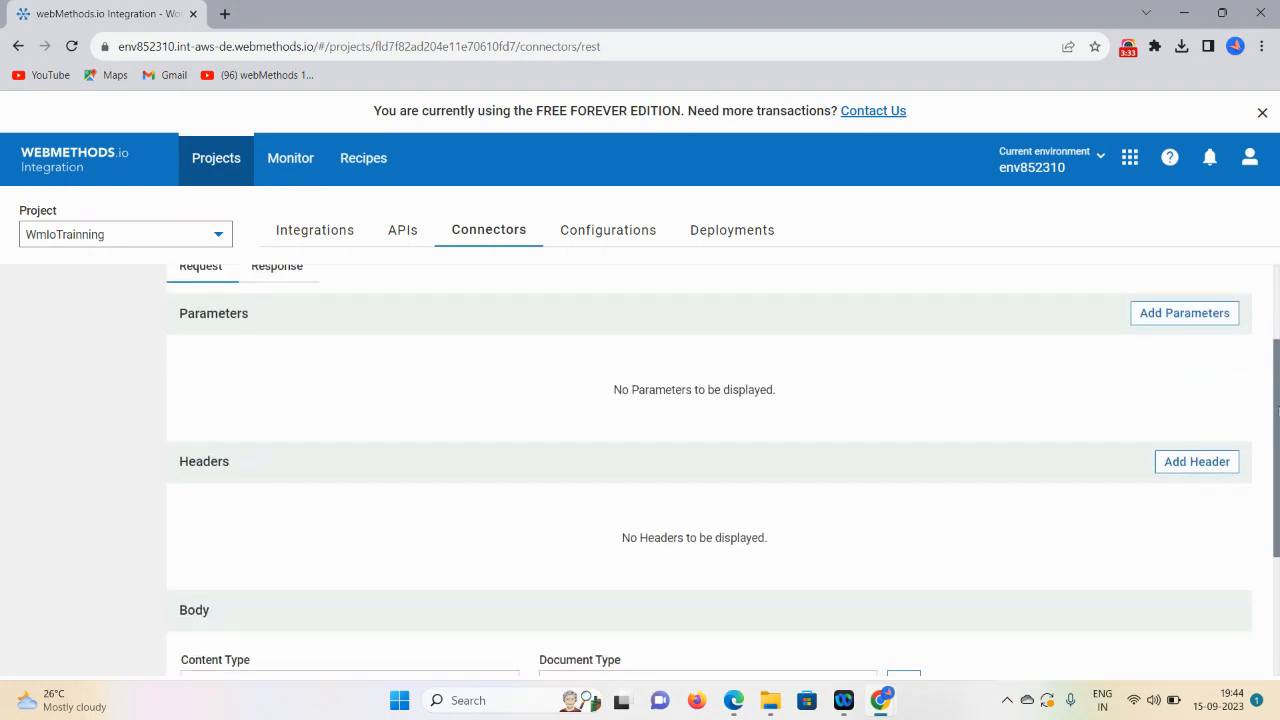
scroll("down", 3)
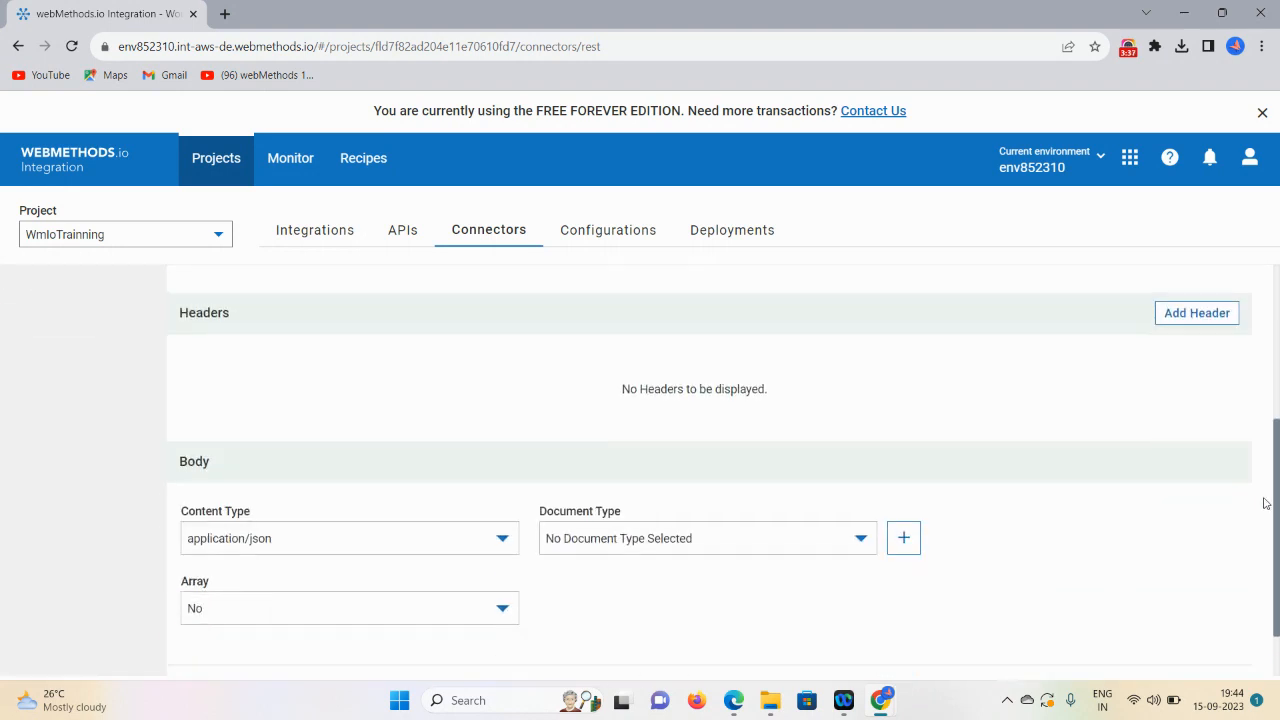
scroll("up", 3)
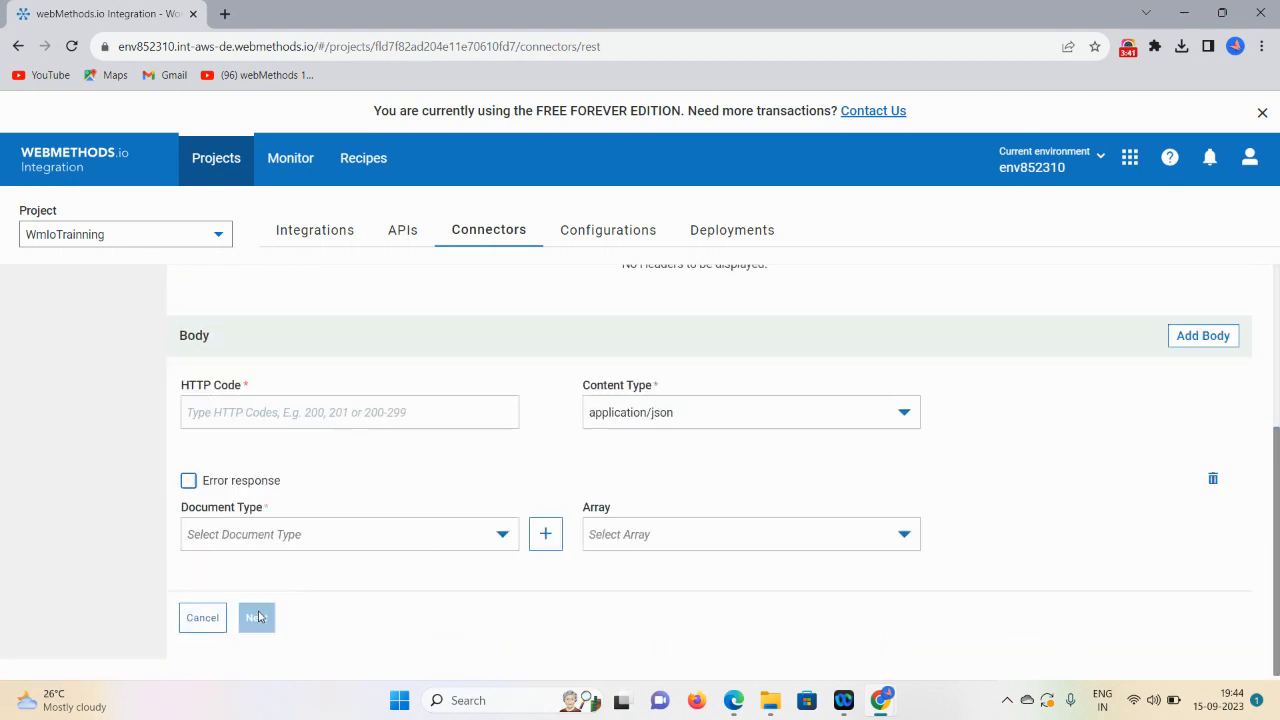
left_click(348, 412)
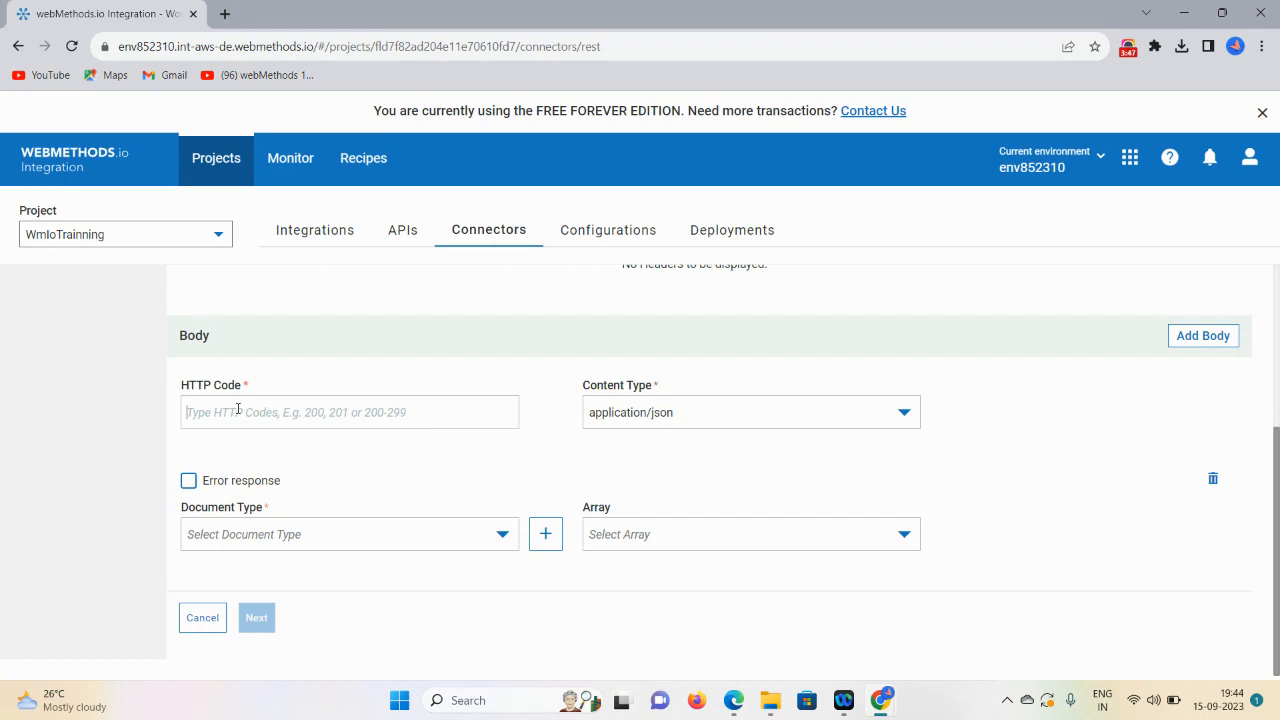
type("200")
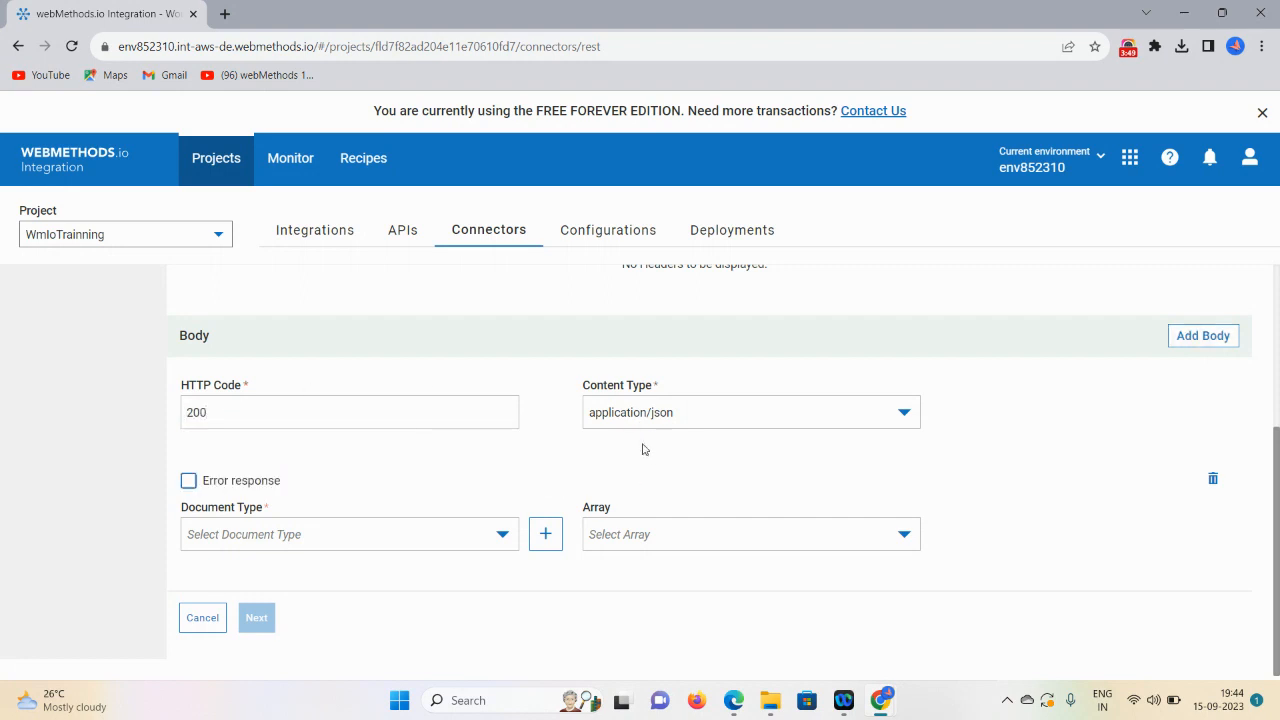
mouse_move(302, 468)
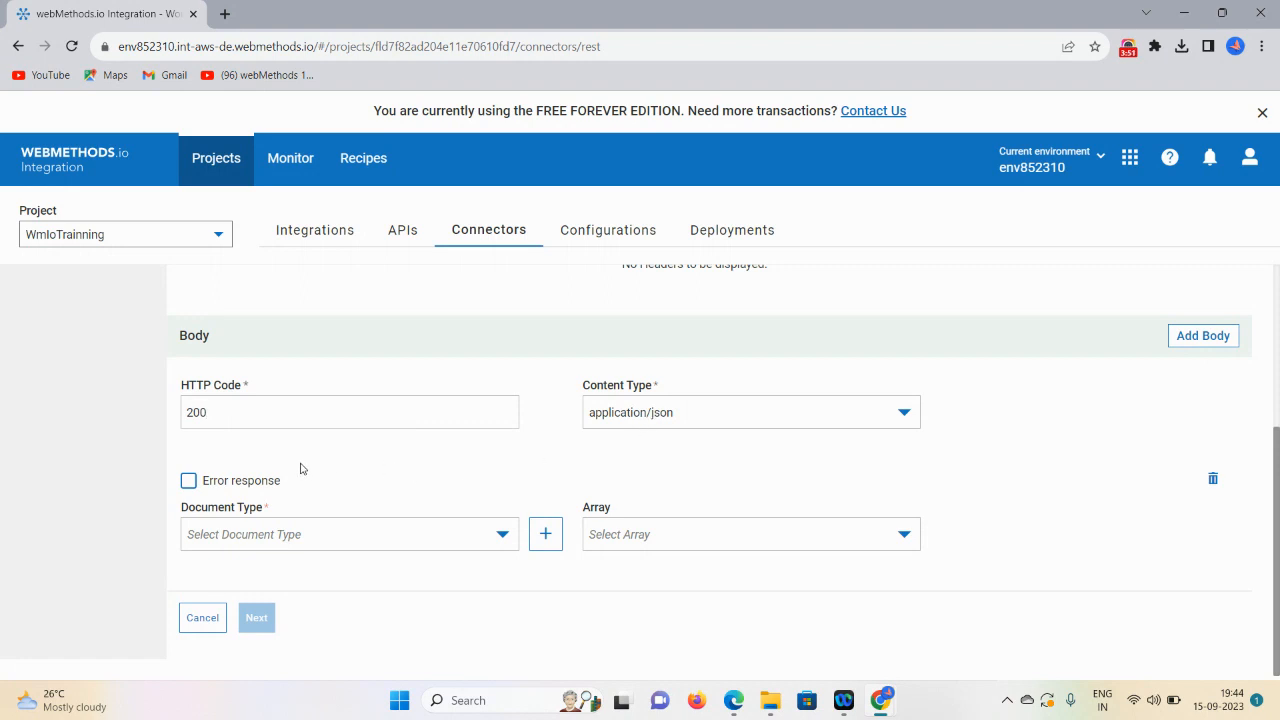
mouse_move(120, 516)
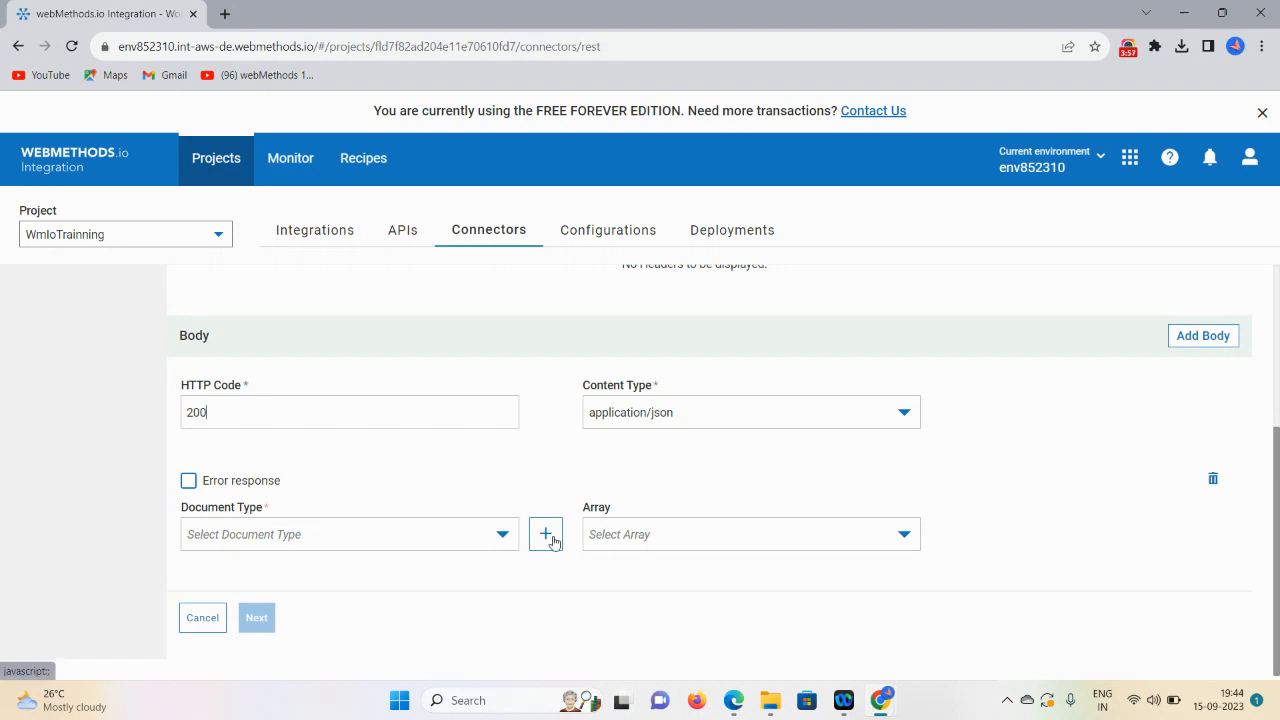
- Start a new document type EmployeeDoc with a first field eno
left_click(546, 532)
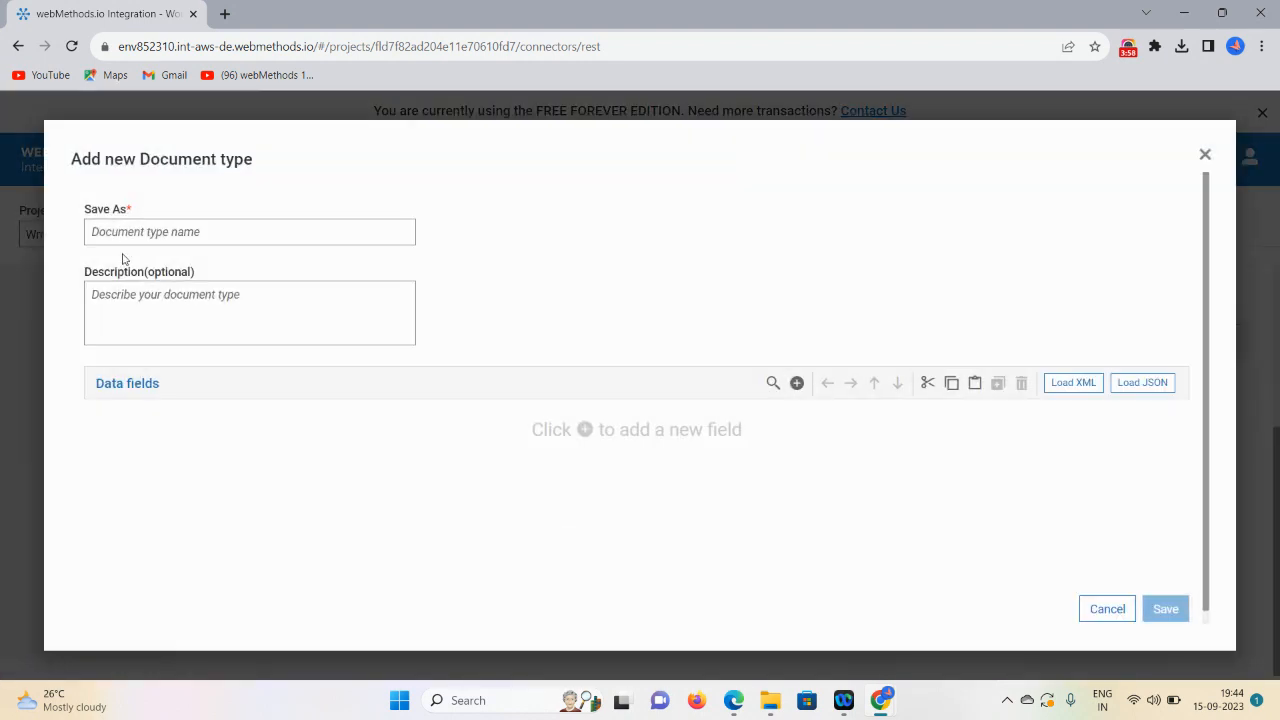
type("EmployeeDoc")
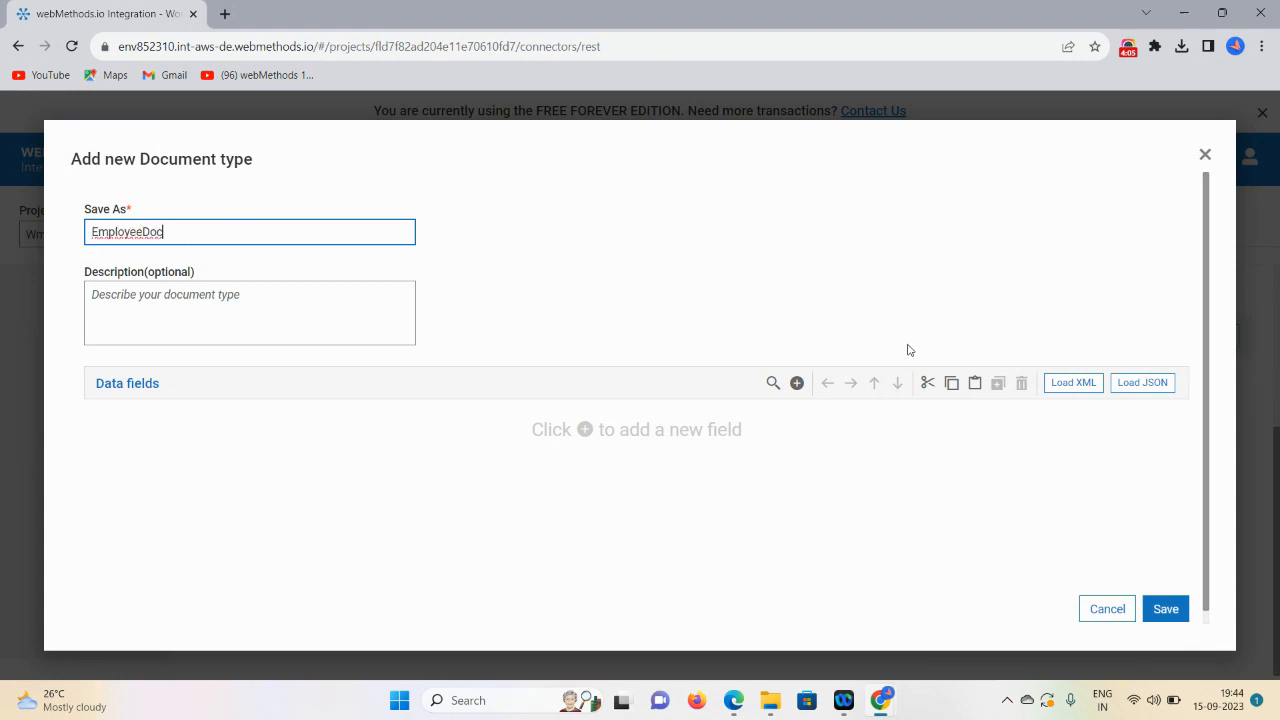
left_click(796, 384)
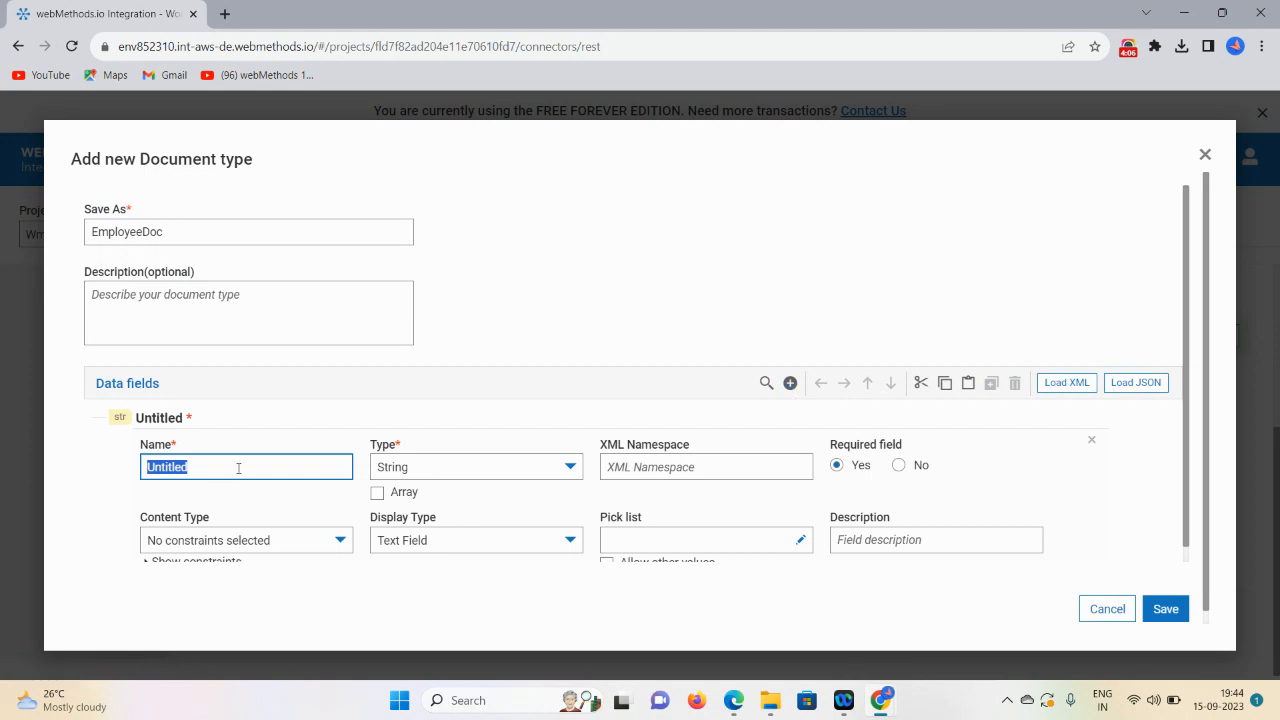
type("e")
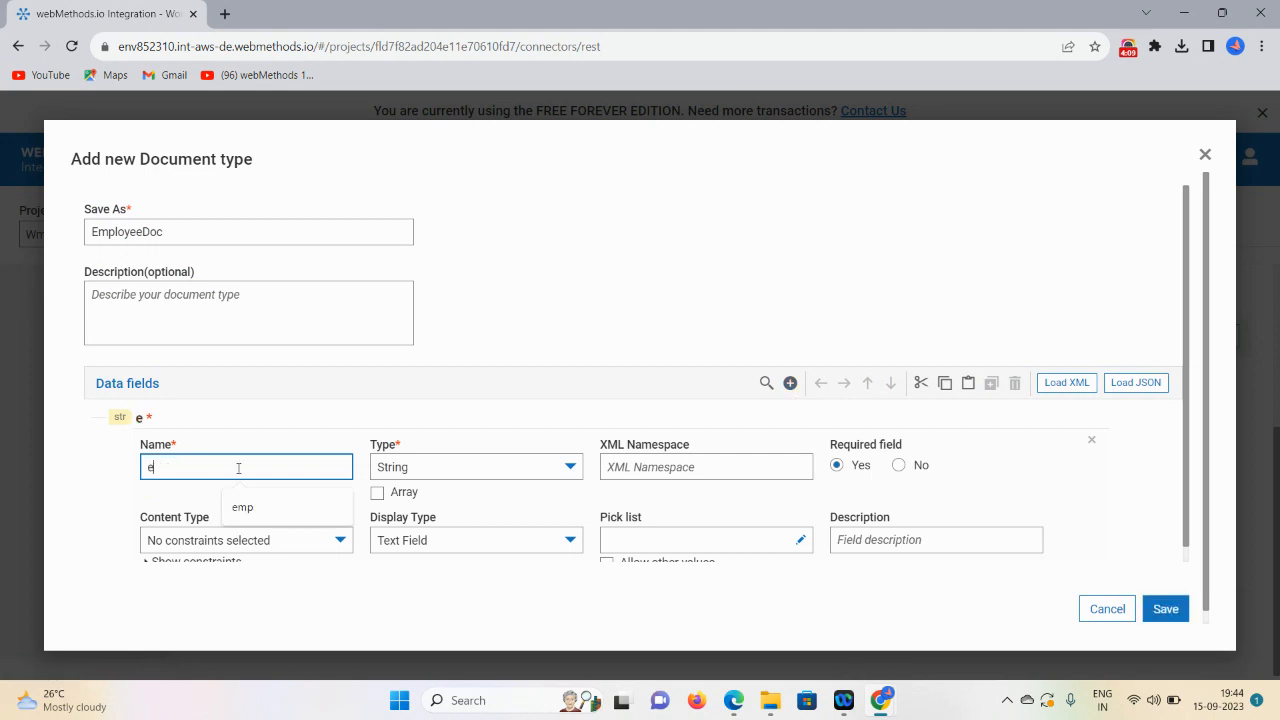
type("no")
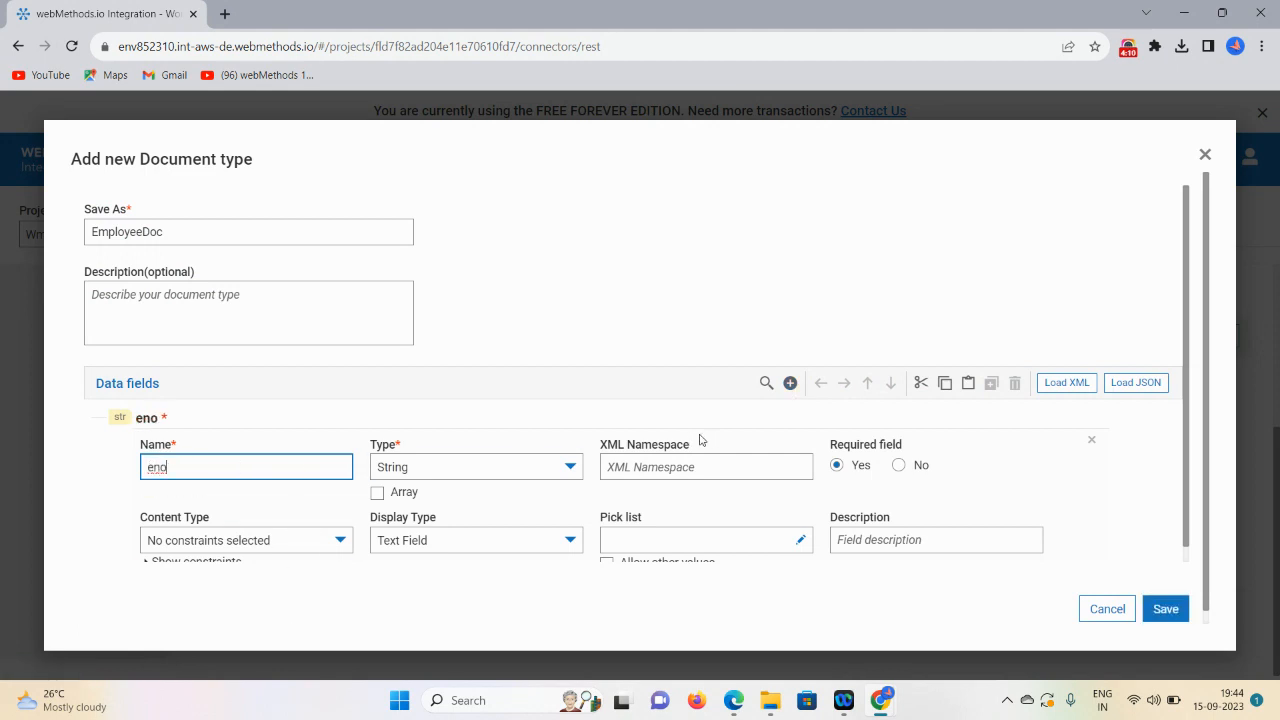
- Add fields ename and address, then save the EmployeeDoc document type
left_click(790, 384)
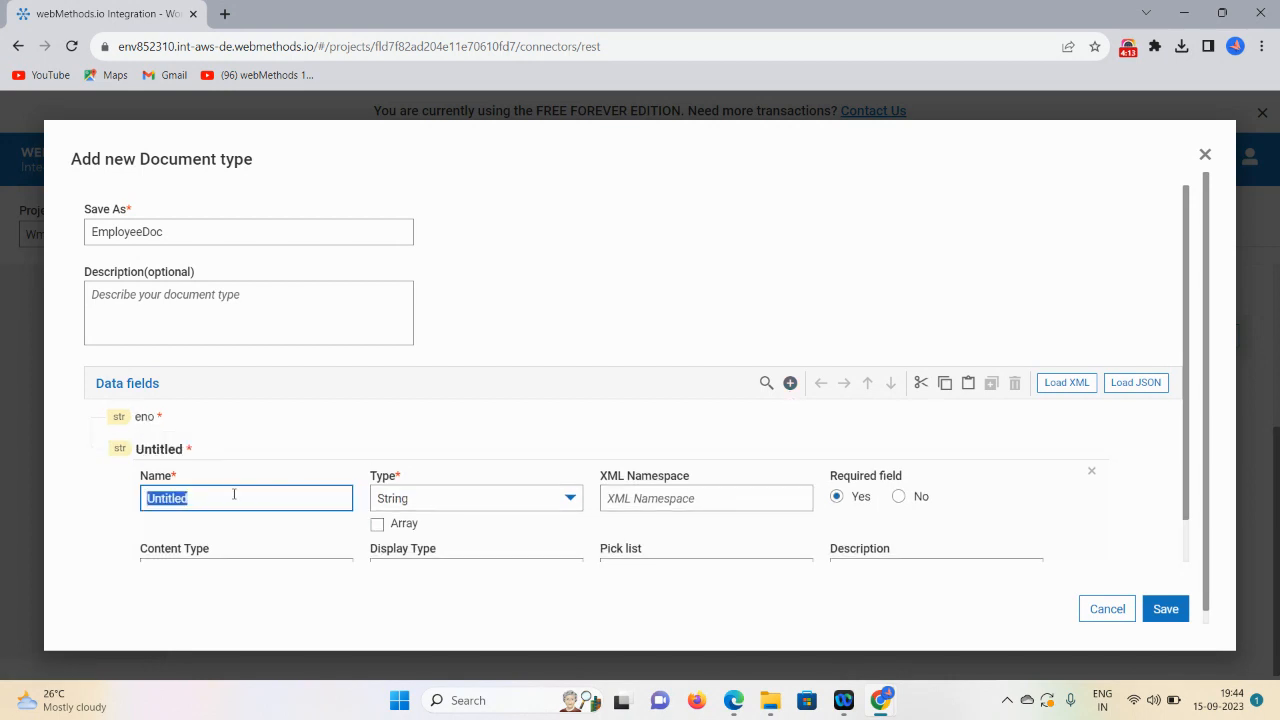
type("ename")
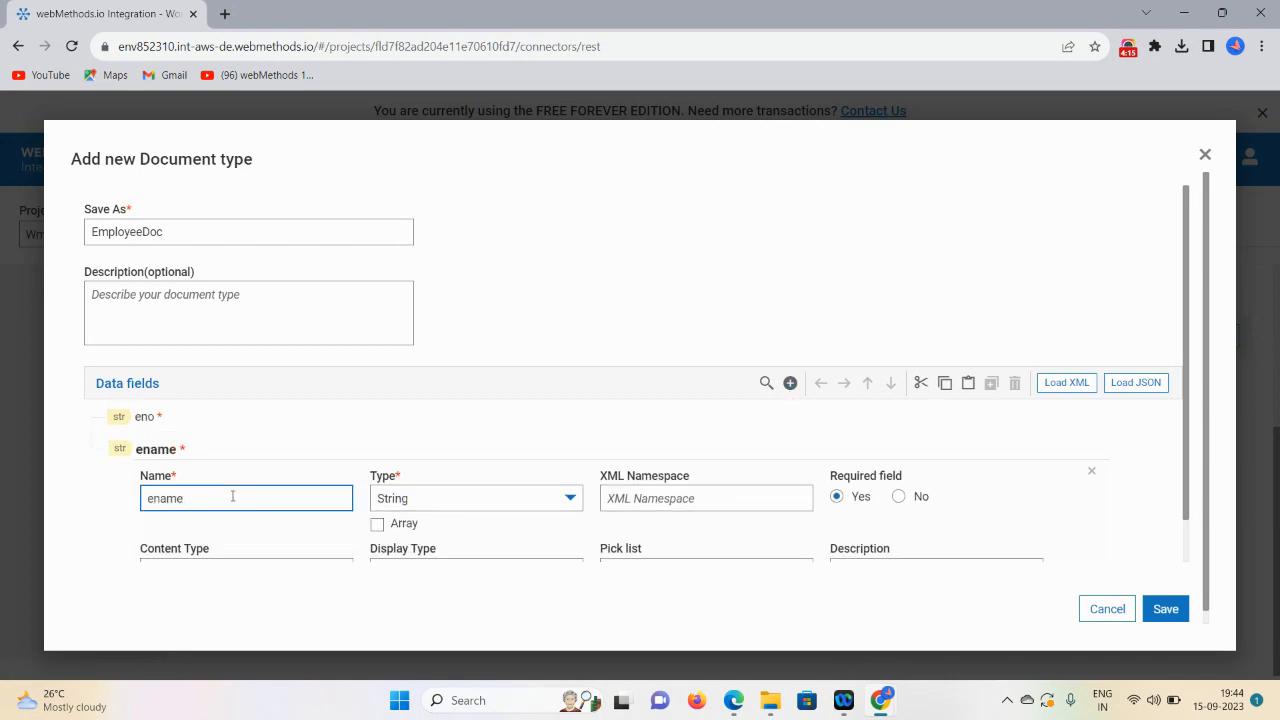
left_click(788, 384)
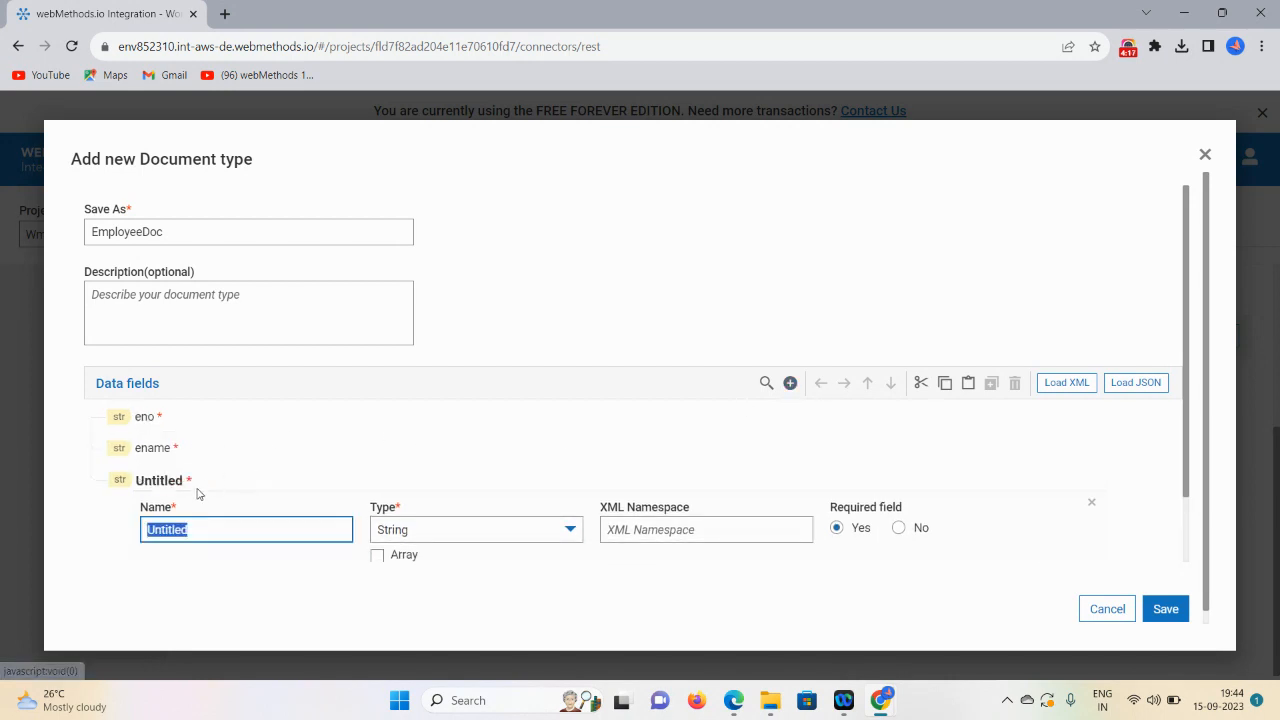
type("address")
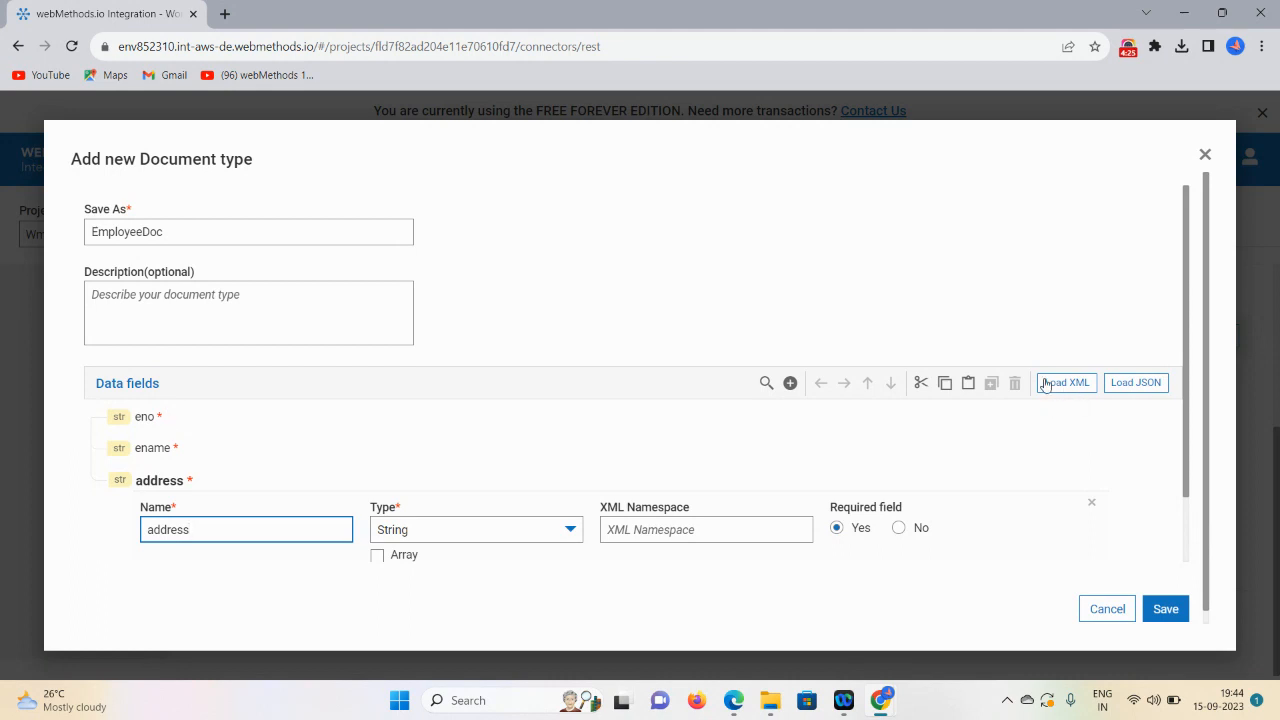
mouse_move(1104, 426)
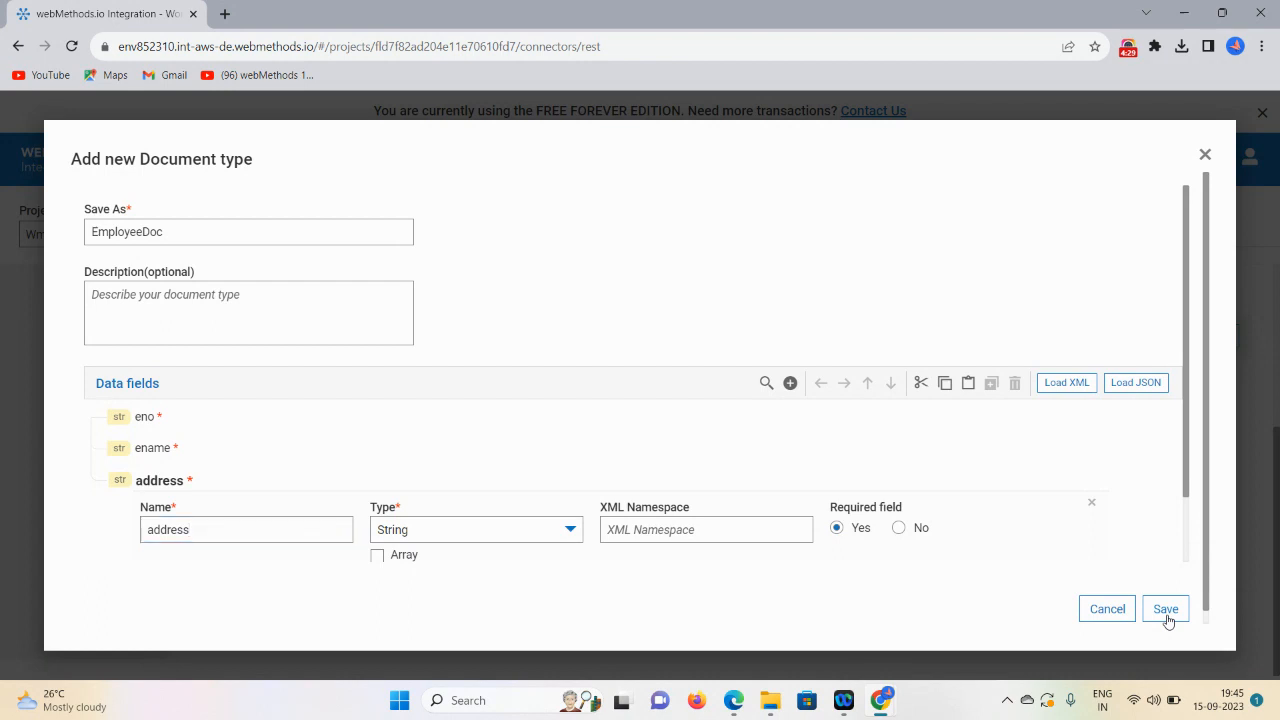
left_click(1164, 608)
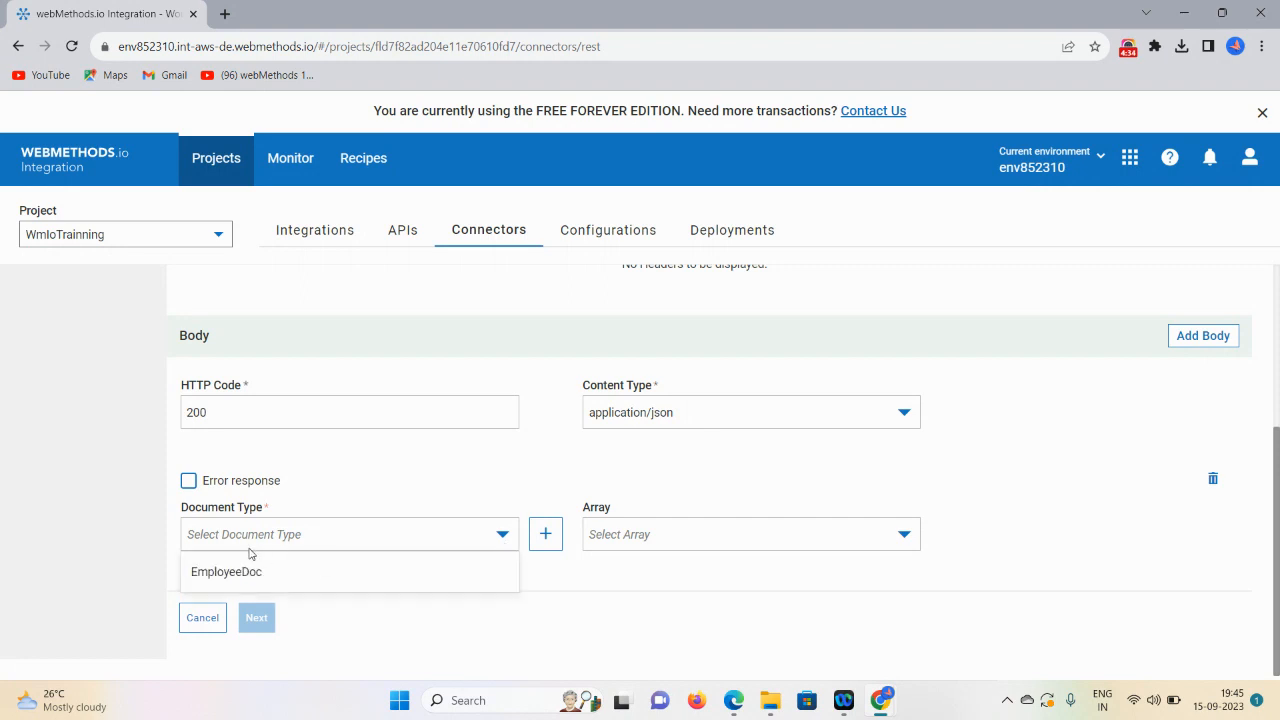
- Use EmployeeDoc as the response body and save the GET EmployeeResource resource
left_click(226, 572)
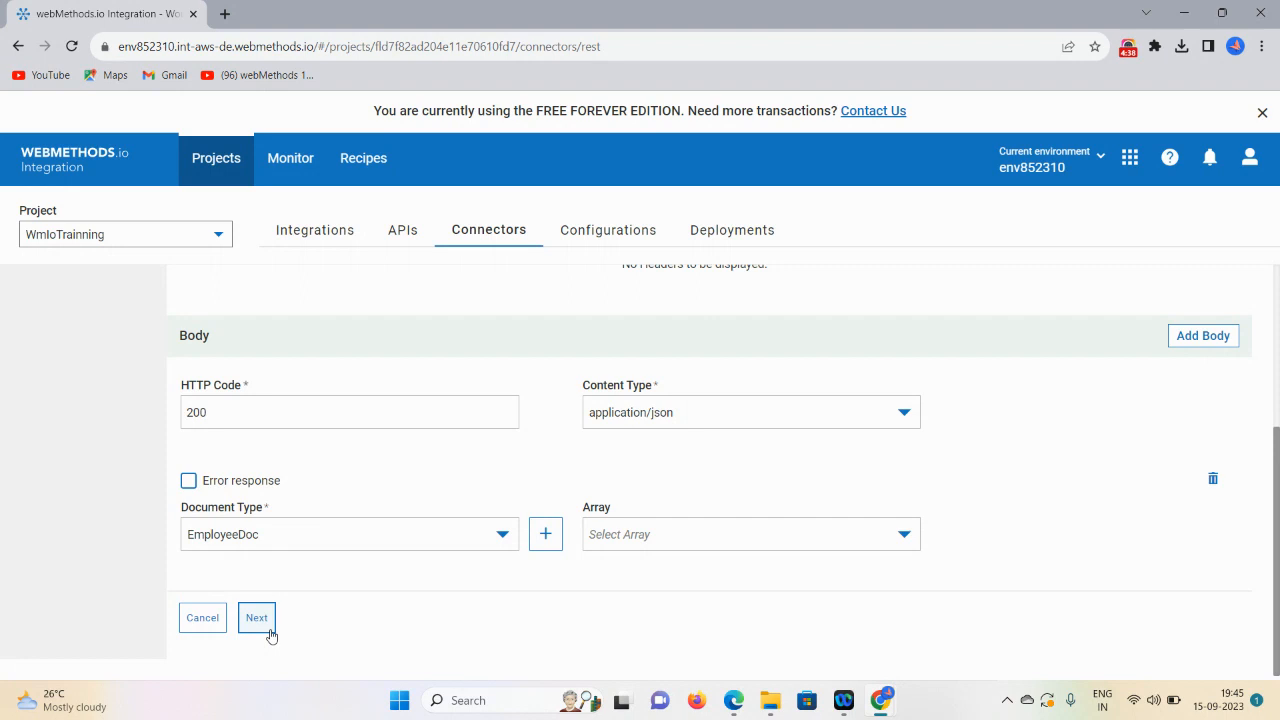
left_click(256, 616)
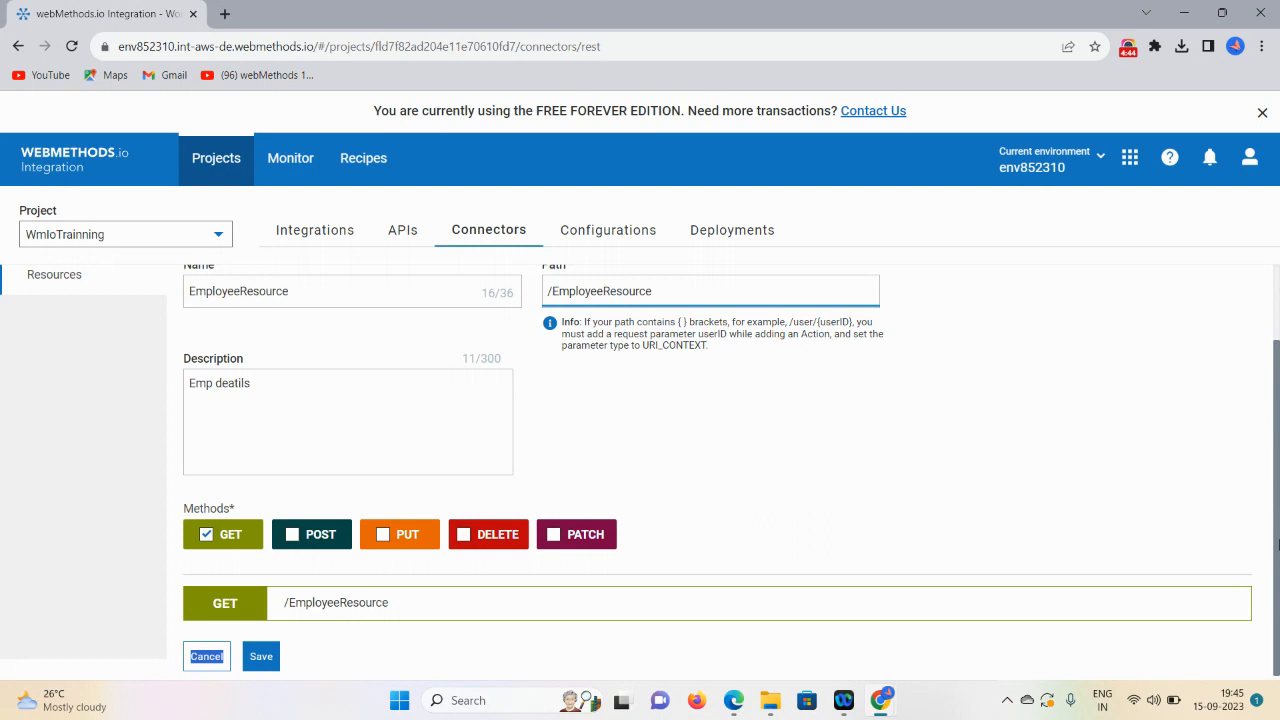
mouse_move(912, 554)
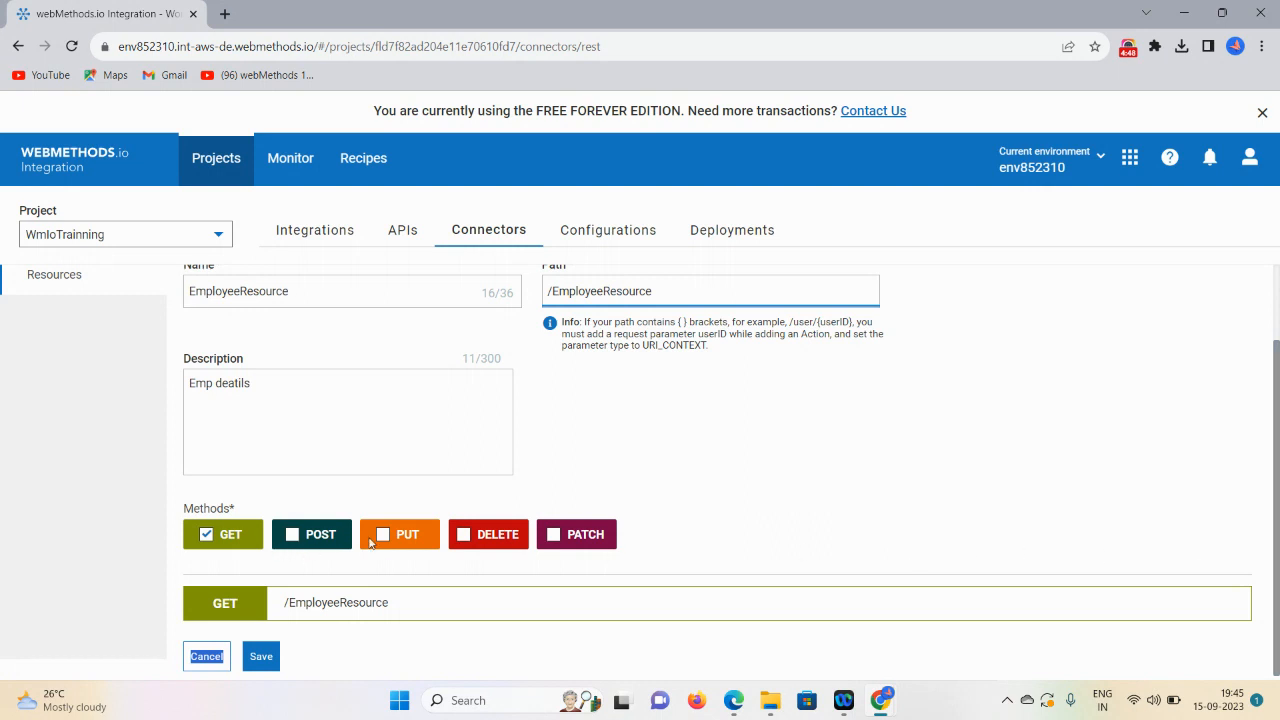
mouse_move(360, 540)
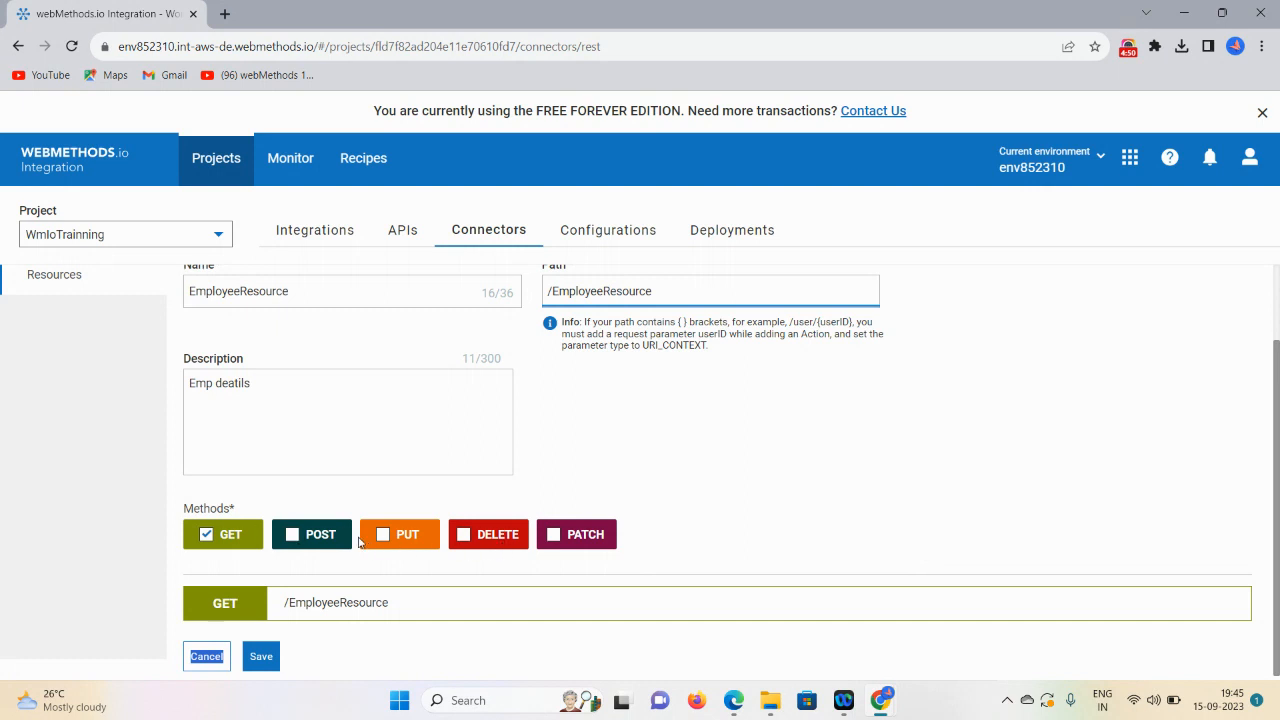
mouse_move(316, 558)
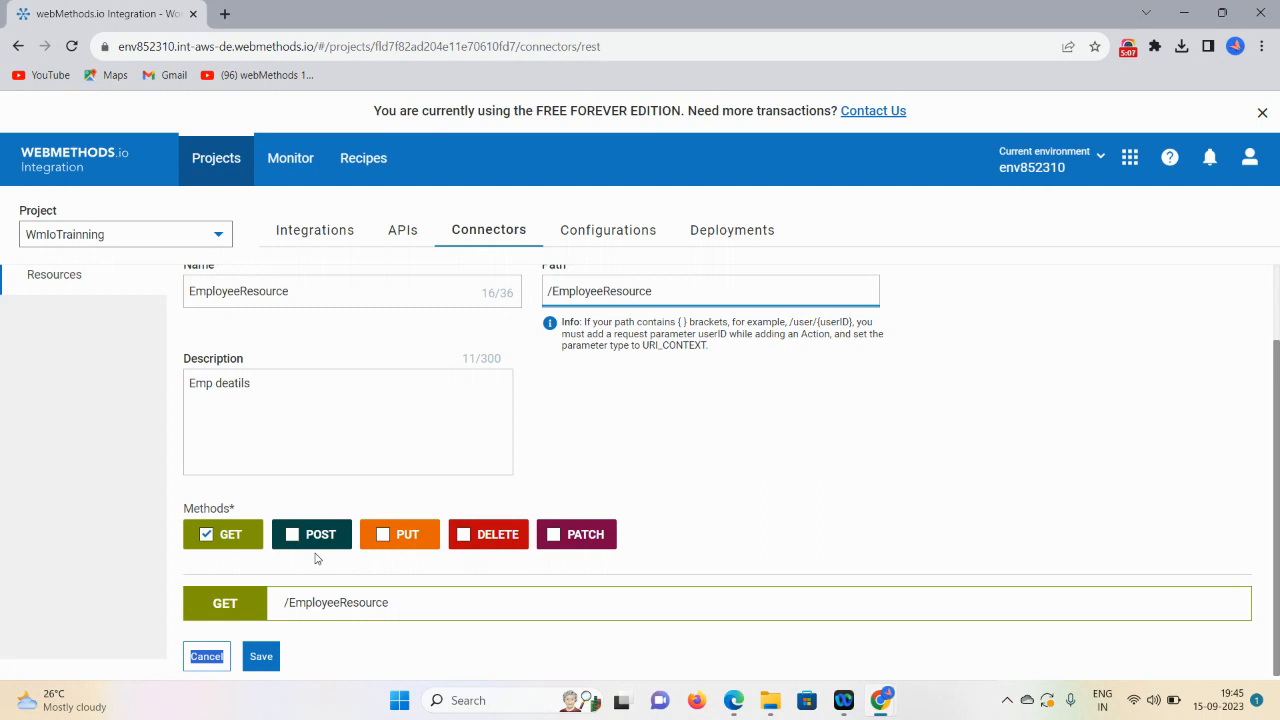
left_click(260, 656)
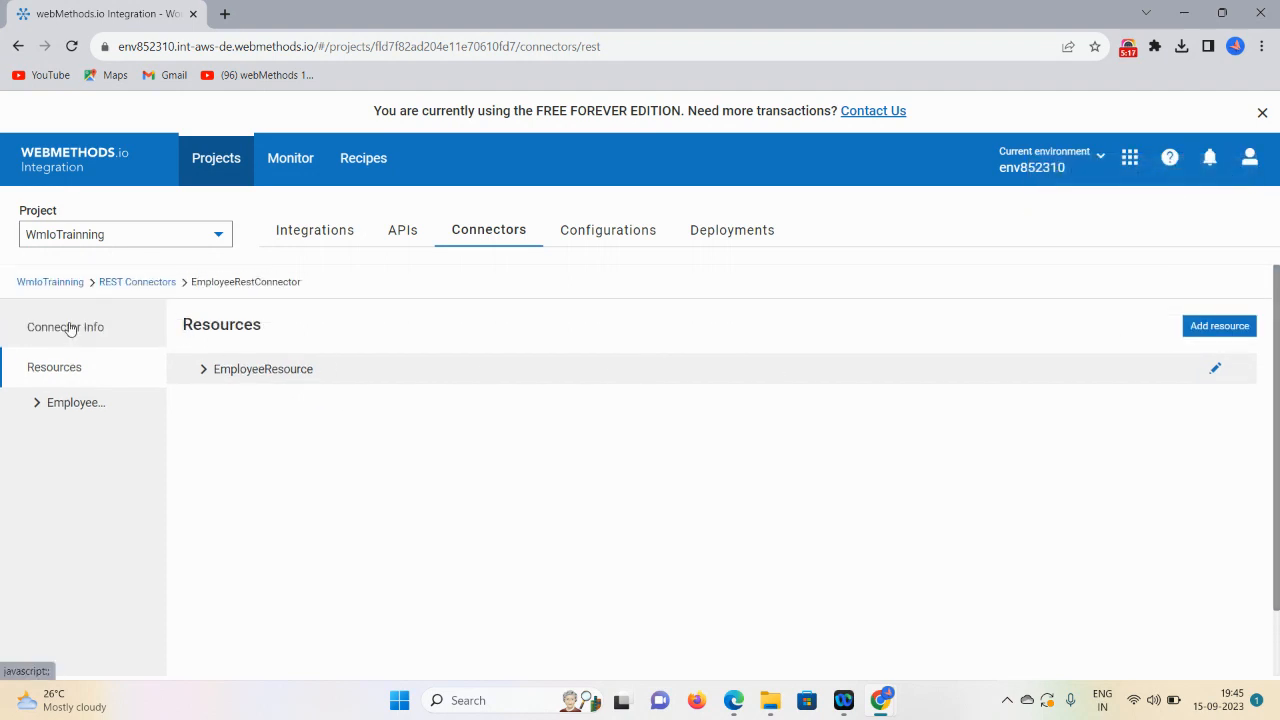
- Review the connector info and return to the REST Connectors list showing EmployeeRestConnector
left_click(64, 328)
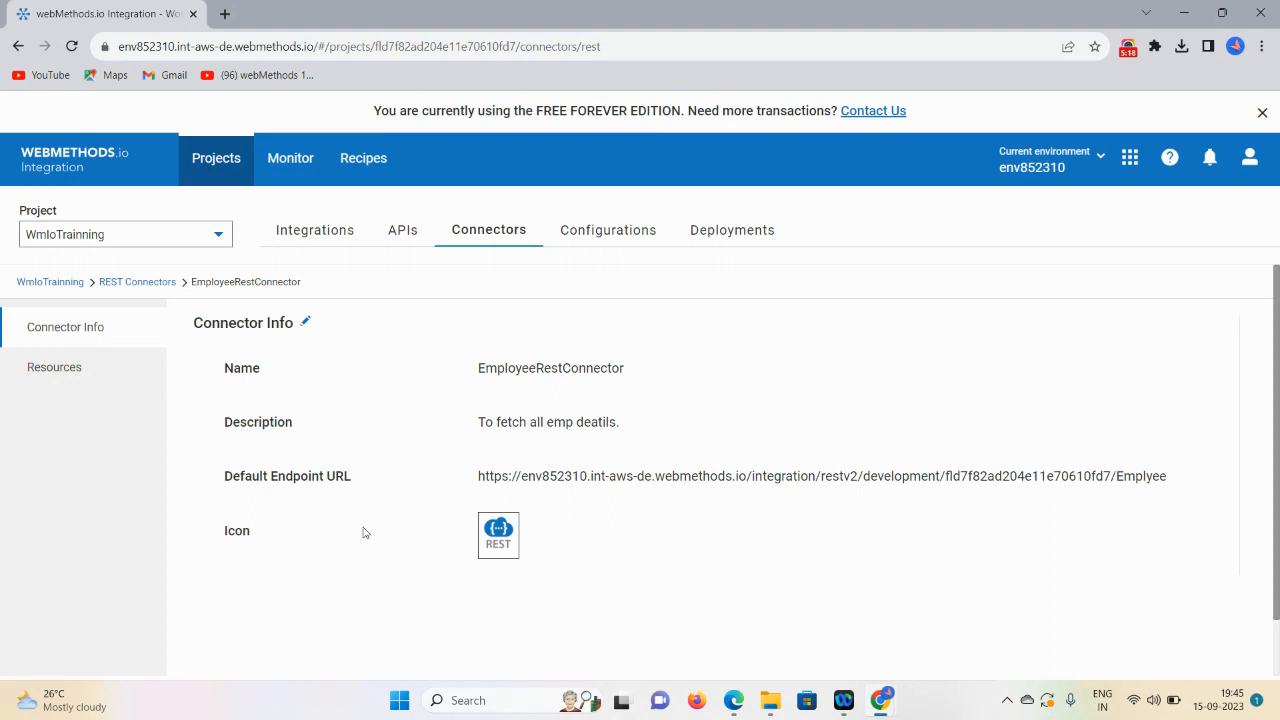
mouse_move(124, 294)
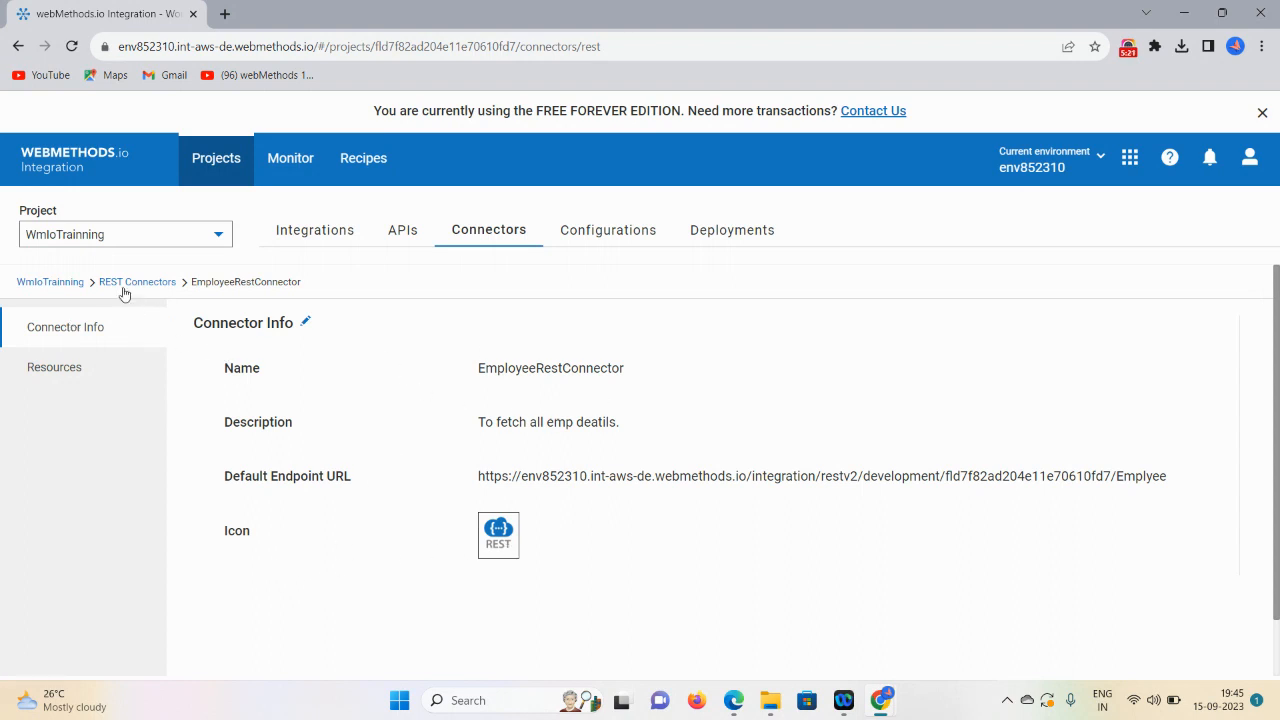
left_click(136, 280)
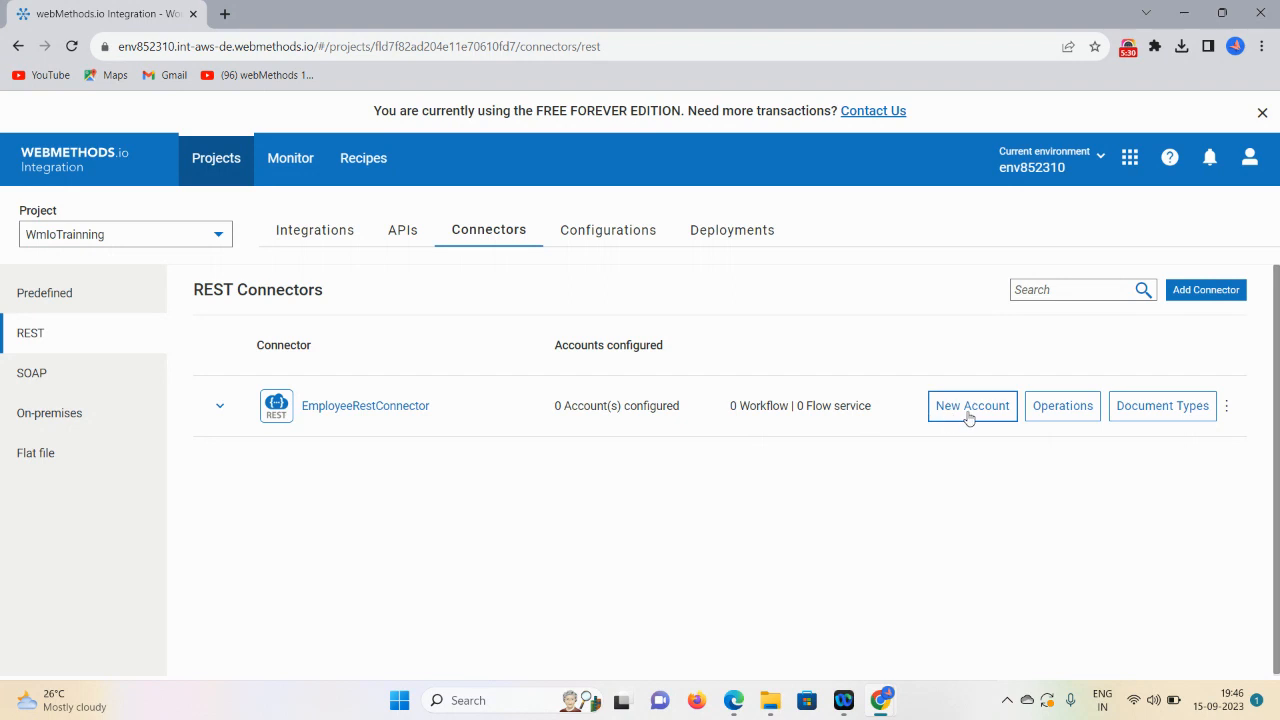
left_click(972, 404)
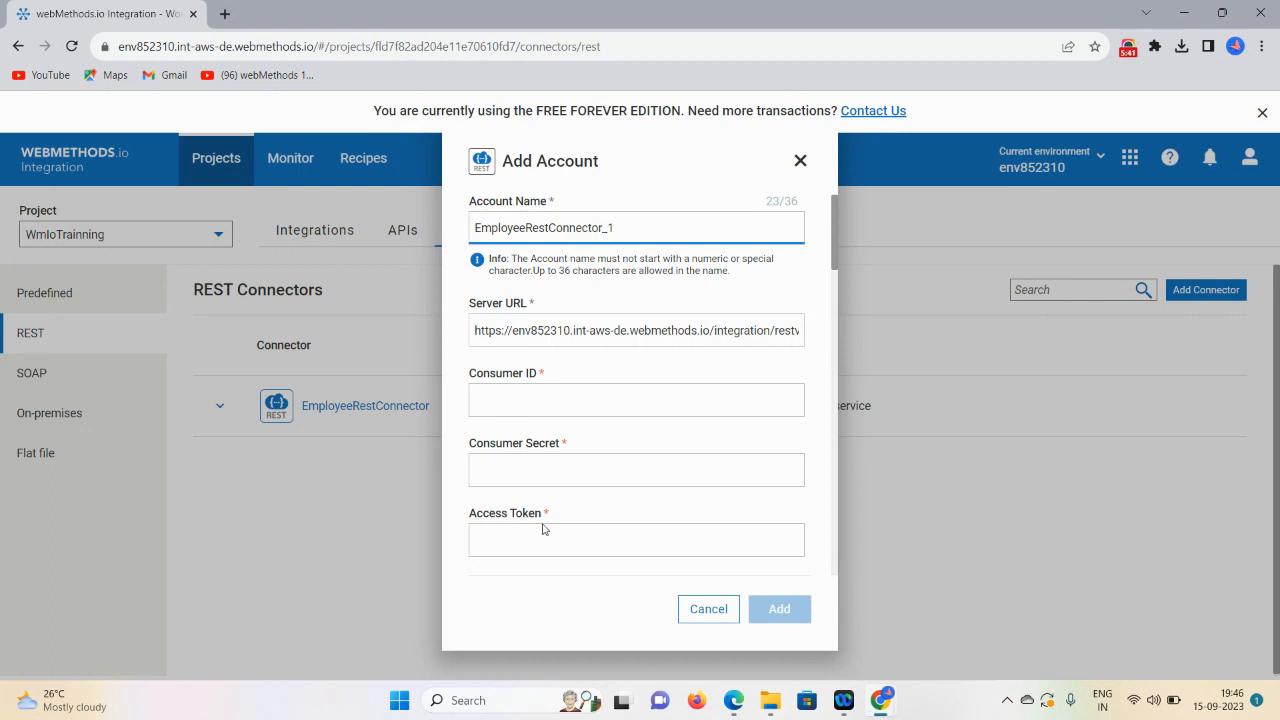
mouse_move(698, 498)
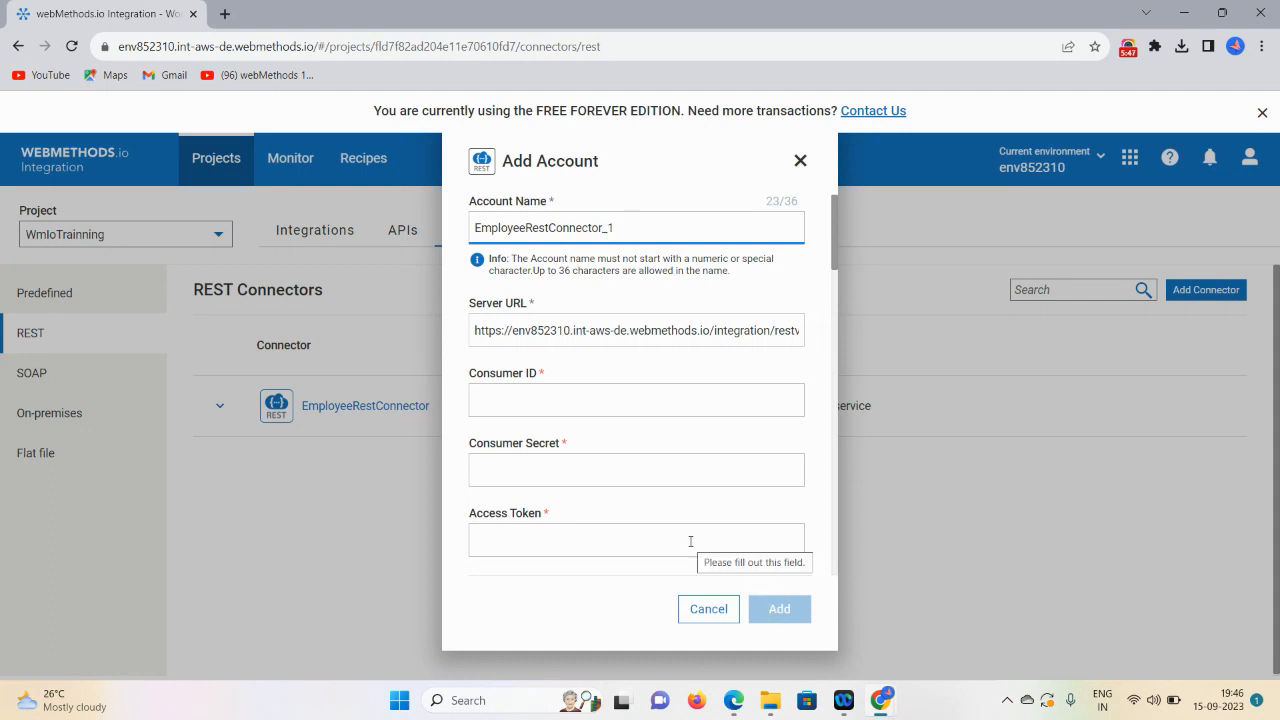
left_click(708, 608)
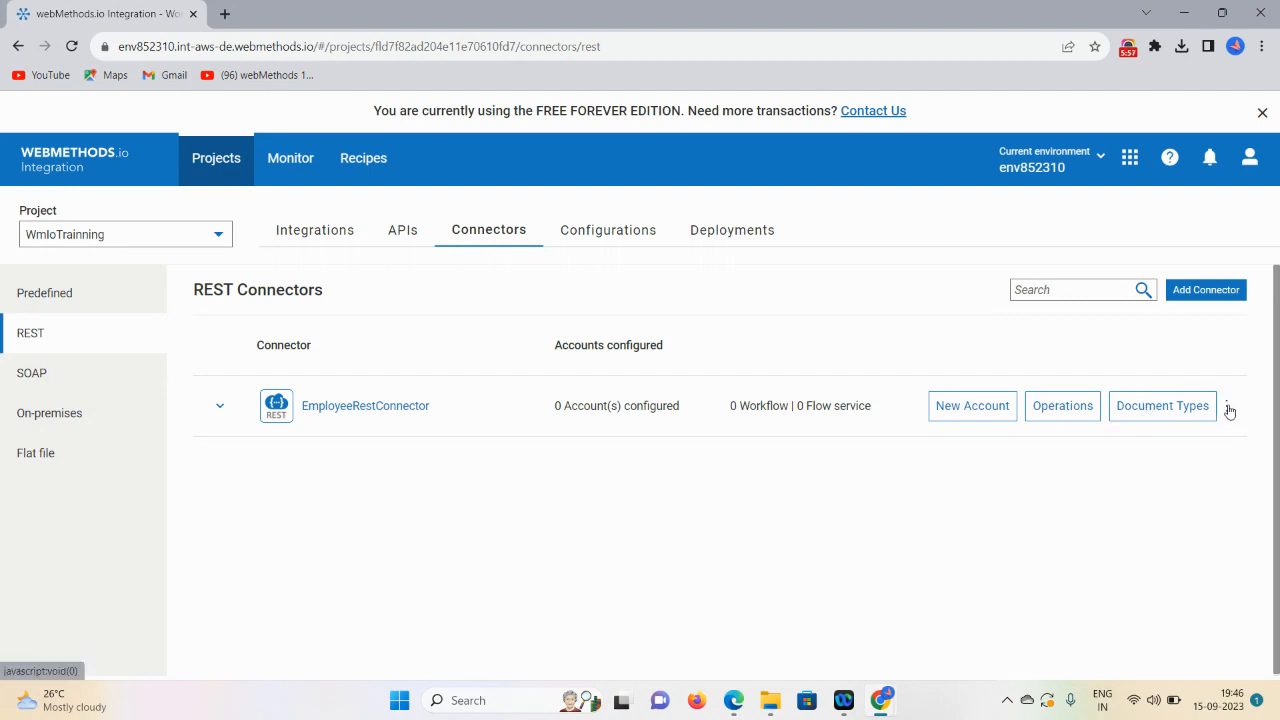
left_click(1228, 404)
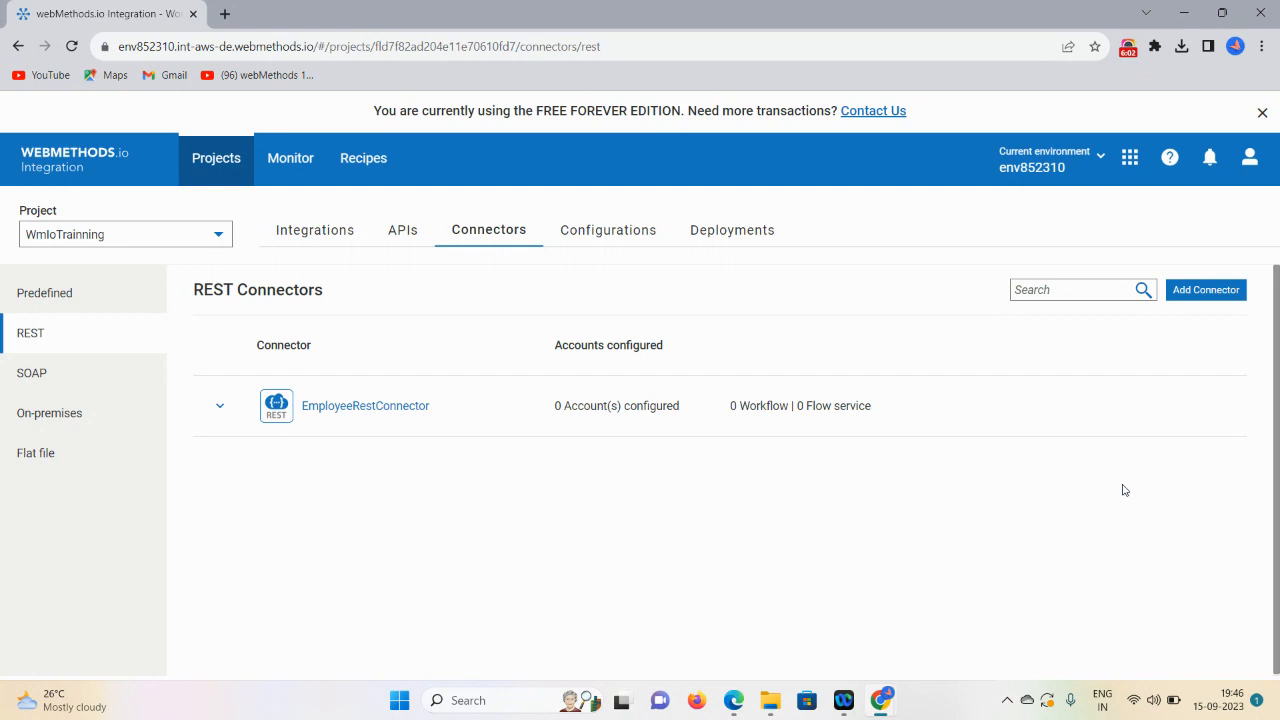
mouse_move(1044, 224)
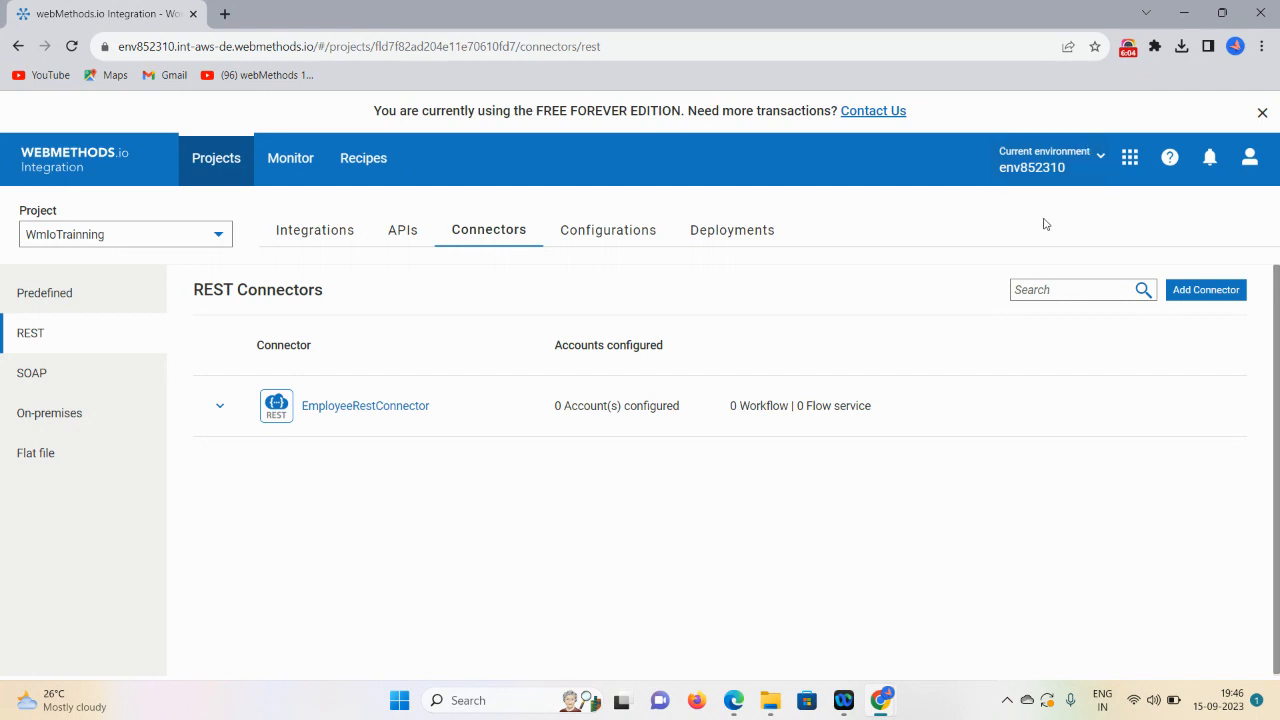
mouse_move(1124, 92)
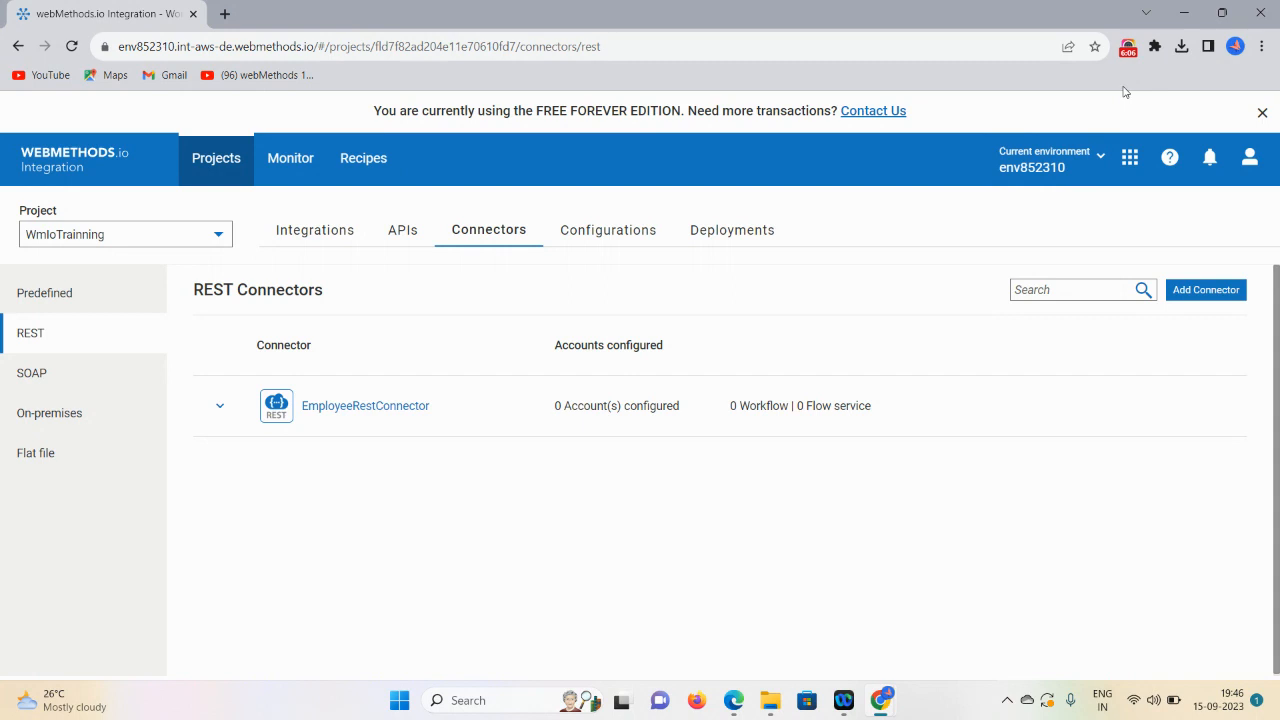